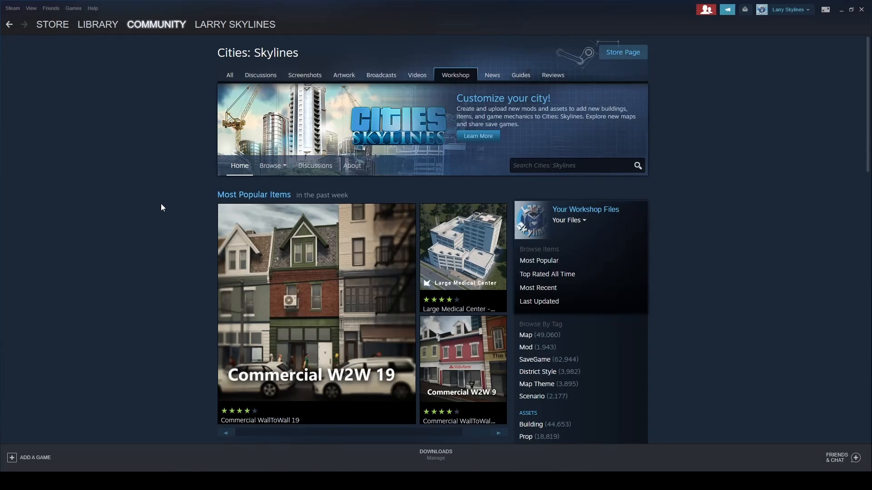
mouse_move(387, 52)
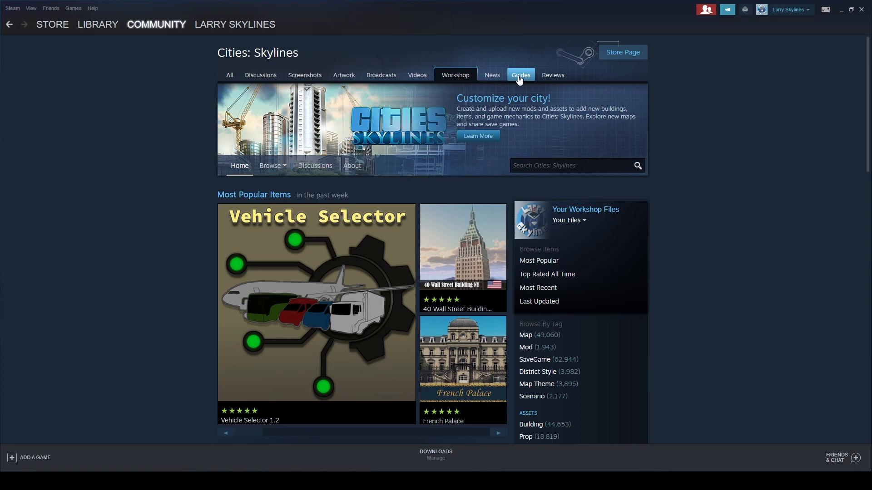
Search the Cities: Skylines community guides for "paintable truck".
left_click(520, 76)
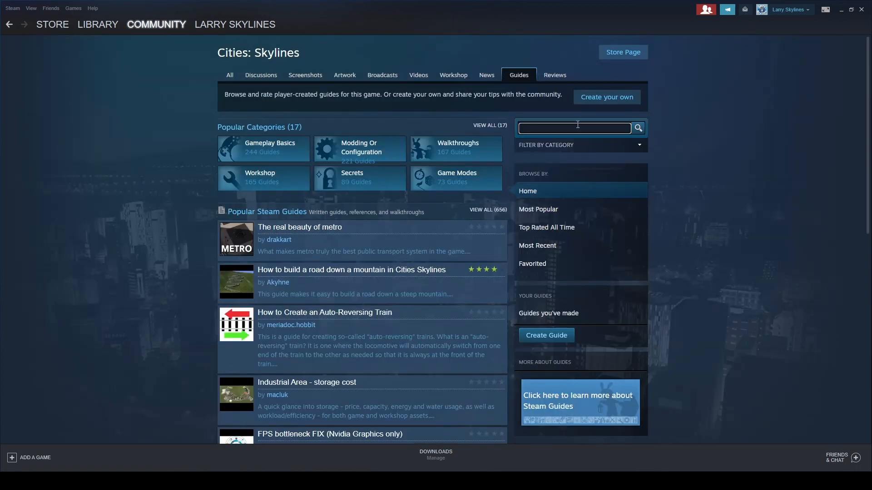
type("paintable tru")
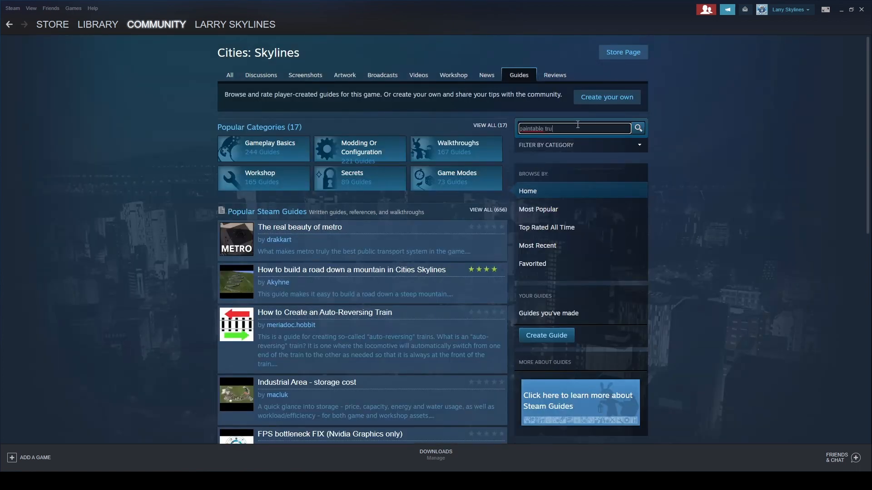
left_click(638, 128)
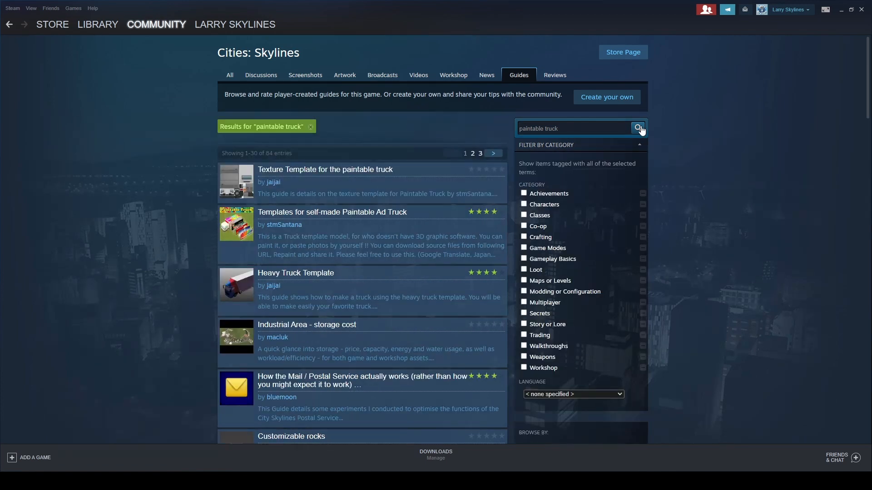
mouse_move(226, 246)
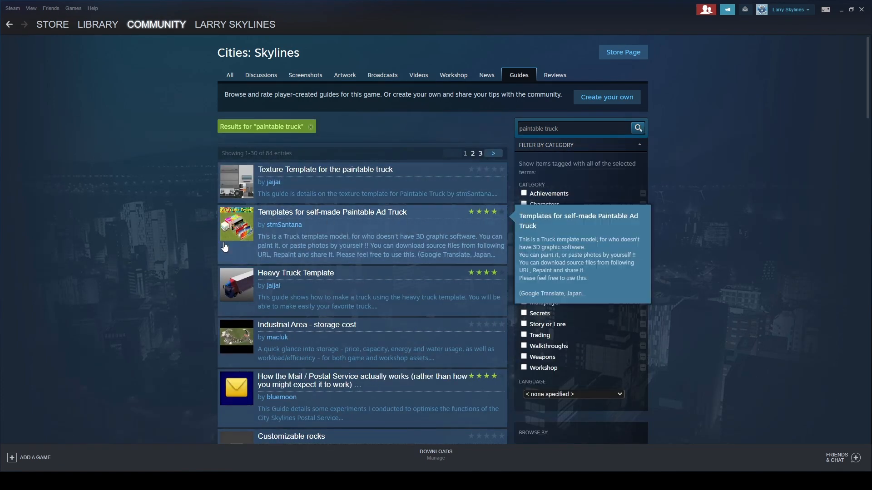
mouse_move(249, 252)
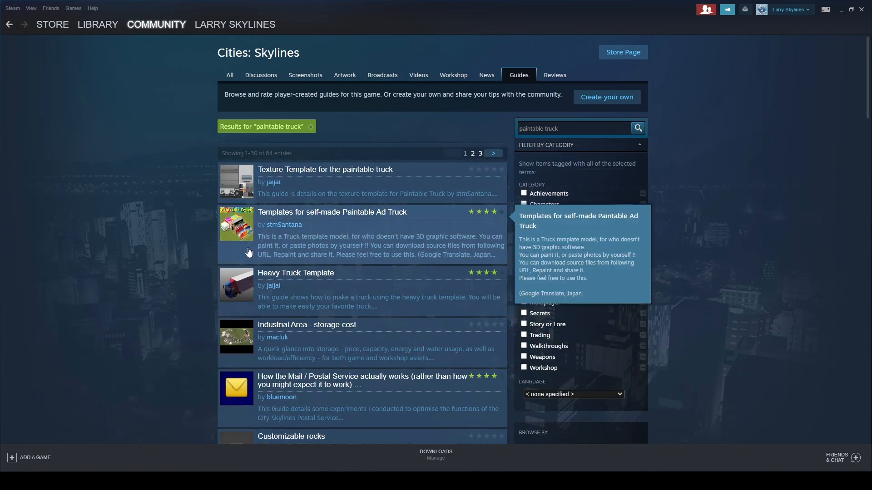
mouse_move(283, 224)
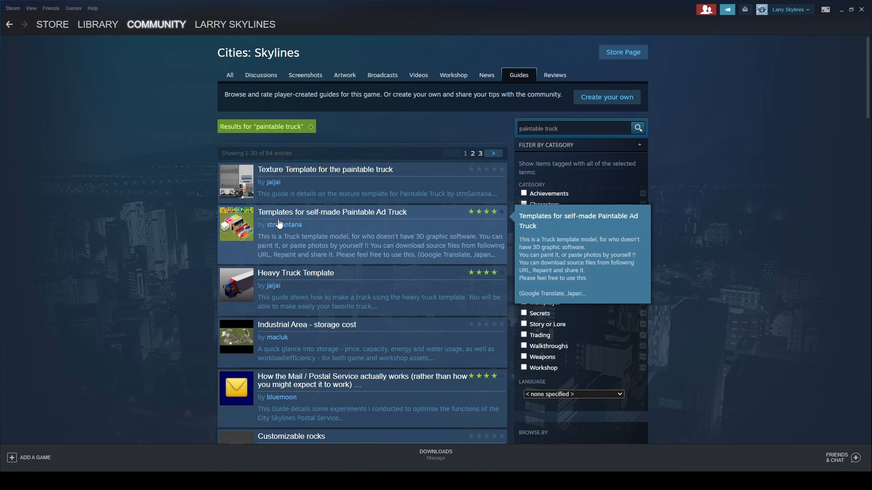
Read the Paintable Ad Truck templates guide, browsing its repaint and import/save sections.
left_click(332, 211)
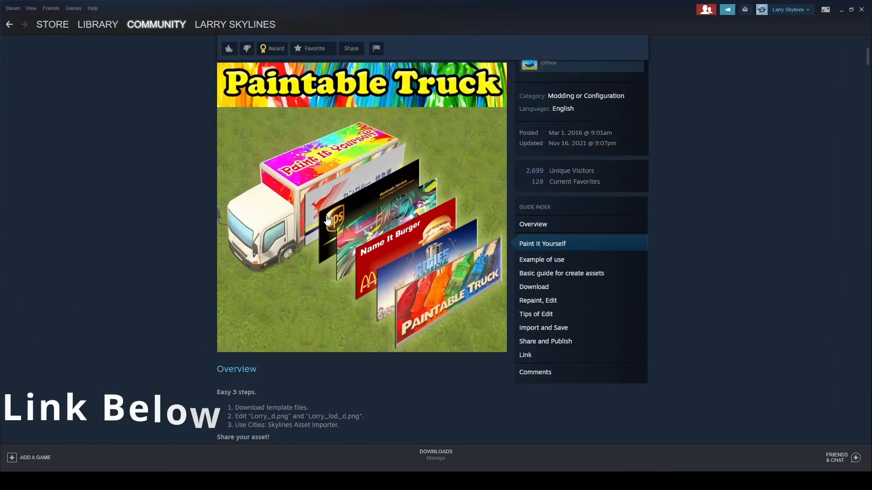
scroll("up", 3)
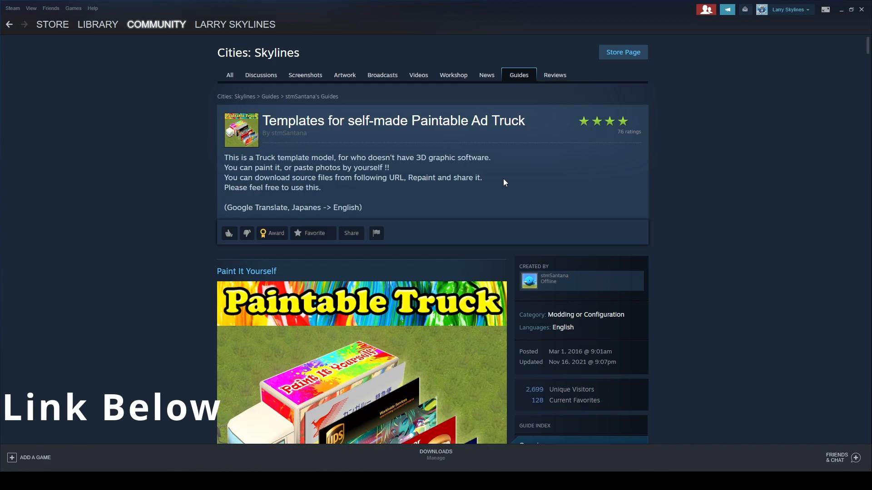
scroll("down", 3)
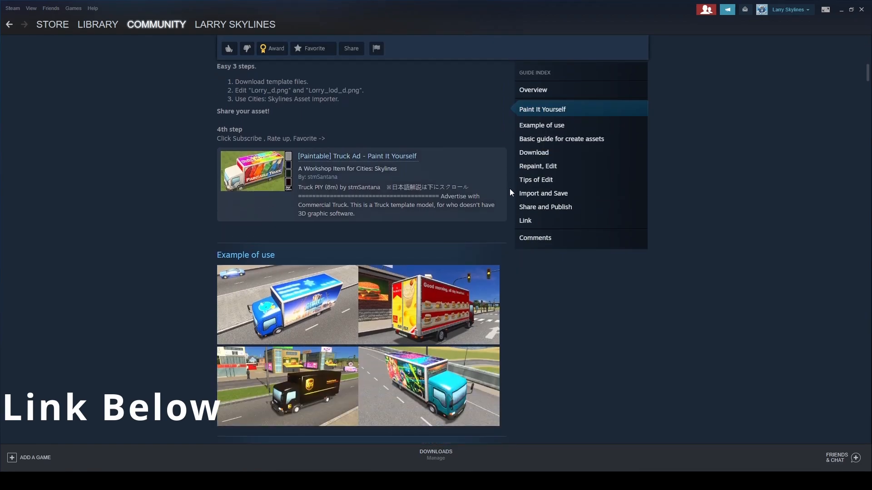
left_click(533, 150)
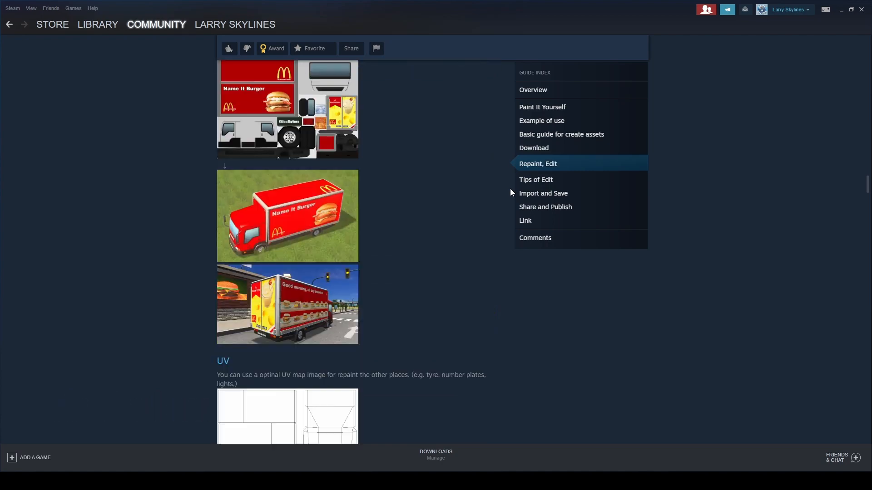
left_click(536, 179)
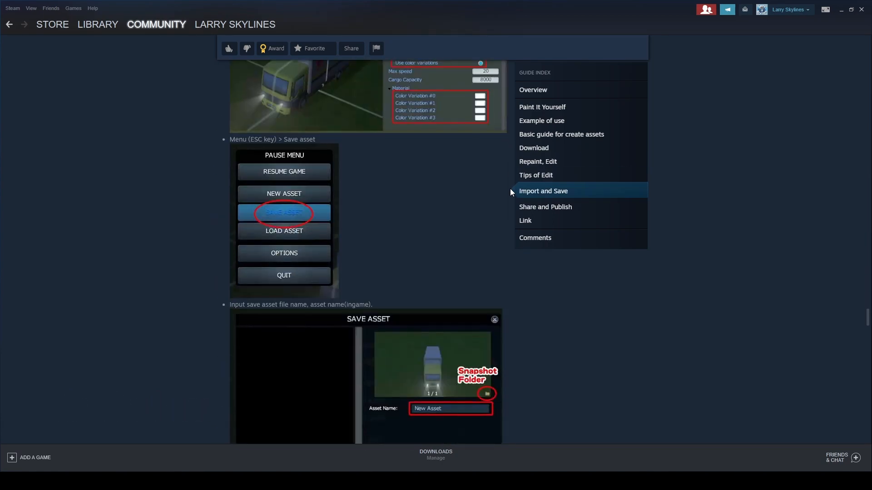
left_click(524, 218)
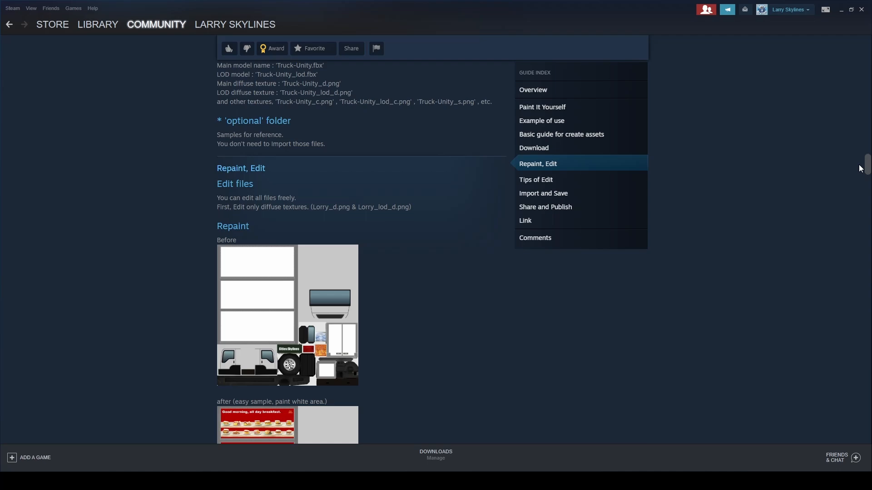
Follow the guide's Google Drive link to the Lorry source files.
scroll("up", 3)
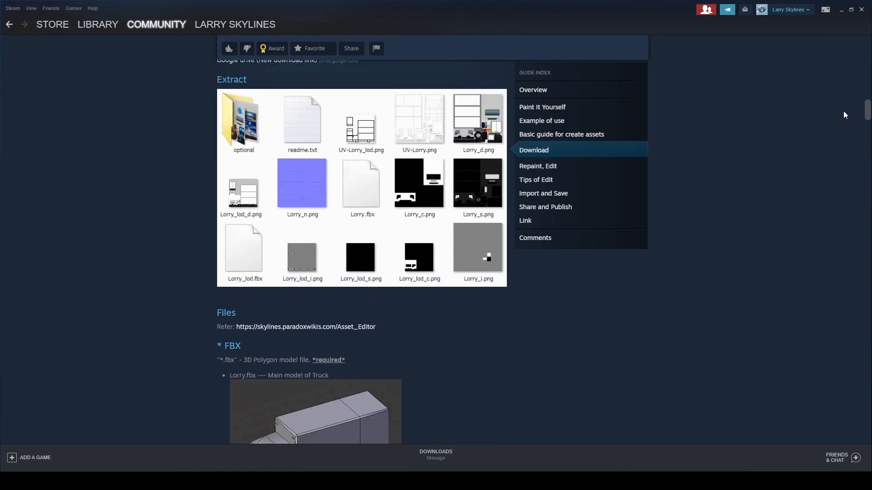
scroll("up", 3)
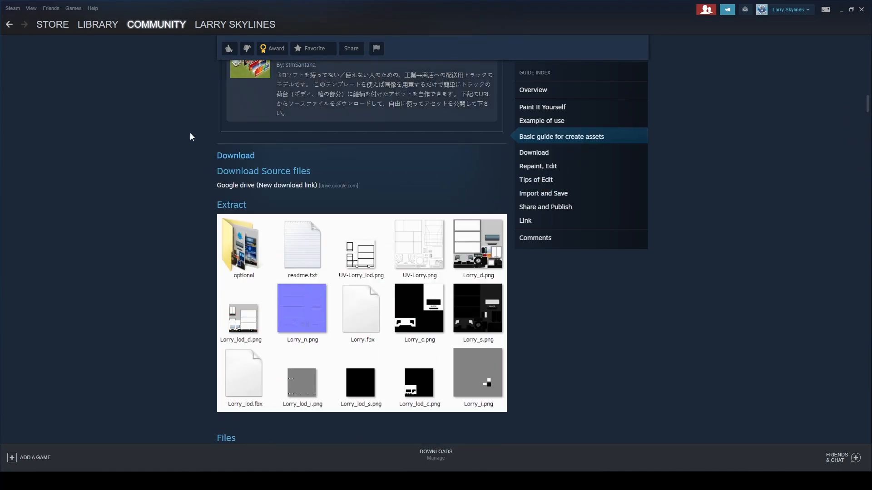
mouse_move(272, 188)
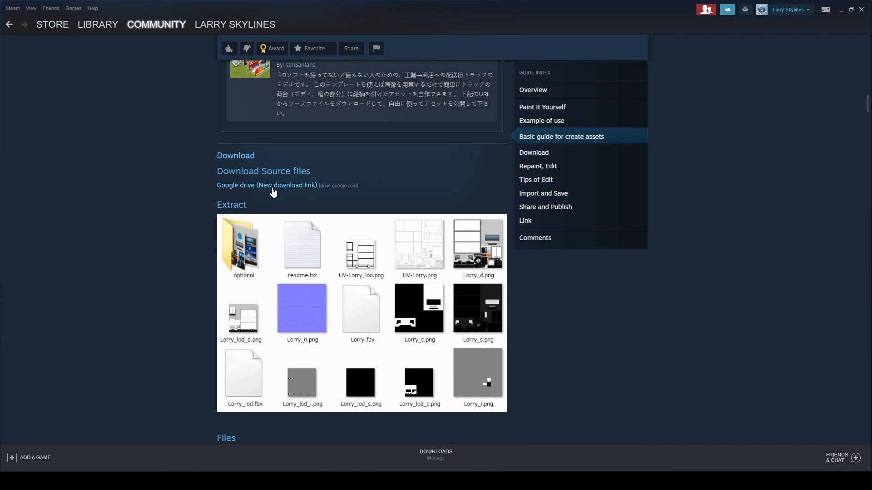
left_click(266, 185)
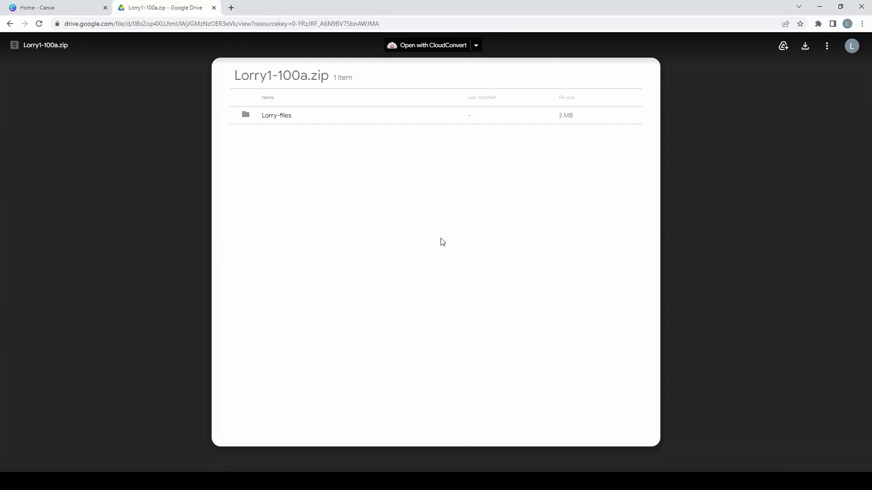
mouse_move(276, 115)
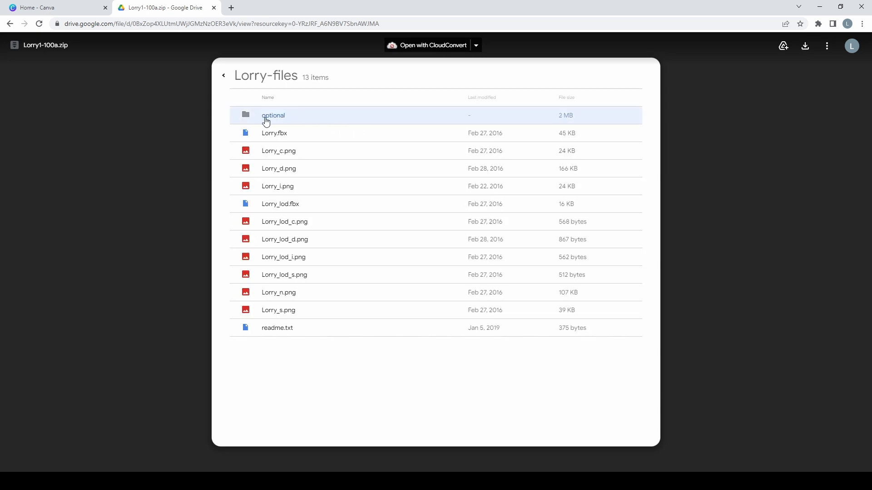
Look inside Lorry1-100a.zip at the Lorry-files folder contents.
left_click(275, 133)
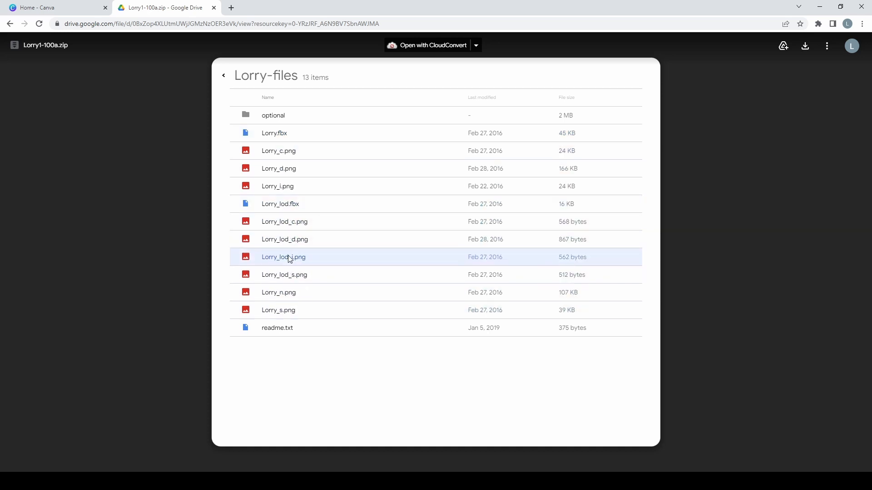
left_click(274, 132)
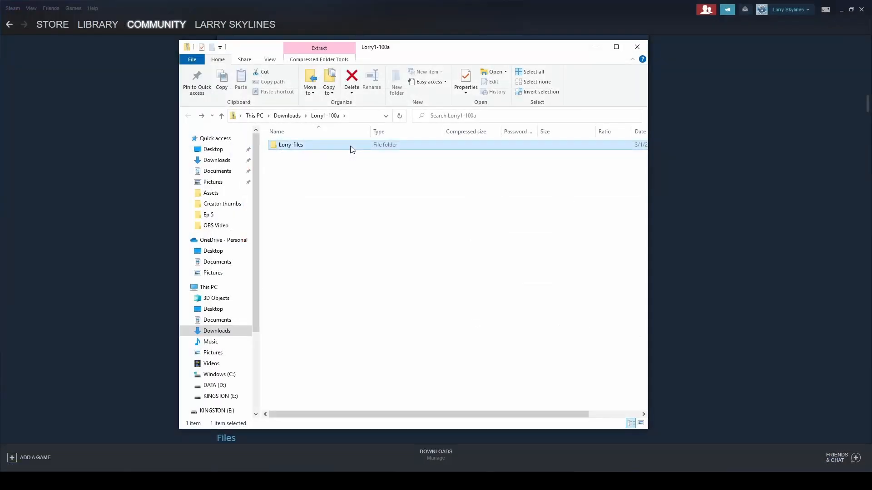
mouse_move(353, 175)
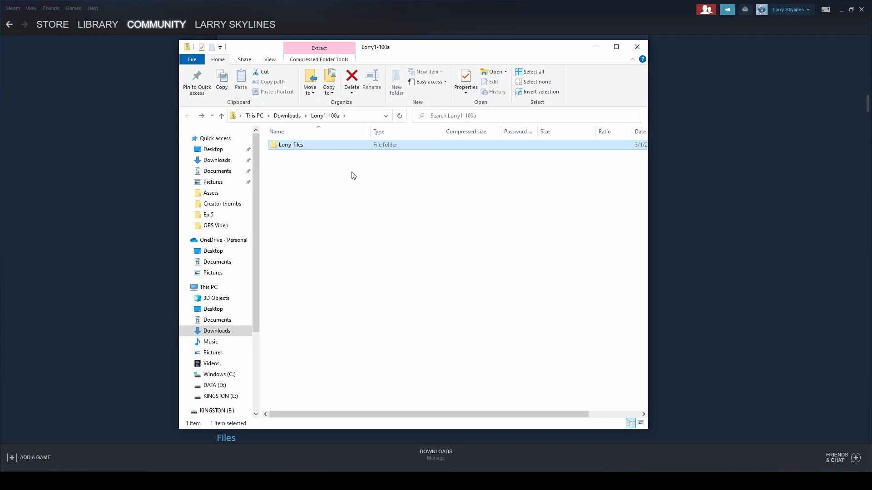
Extract all files from the Lorry1-100a archive into the Downloads Lorry1-100a folder.
left_click(318, 60)
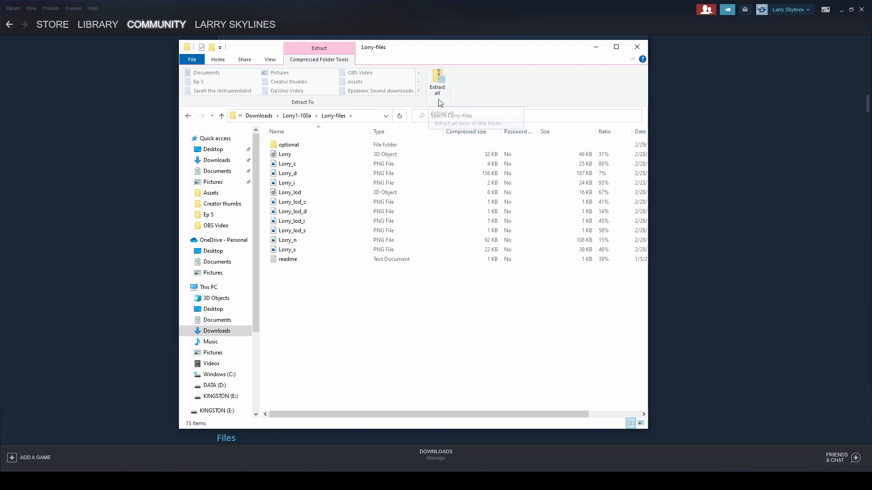
left_click(437, 84)
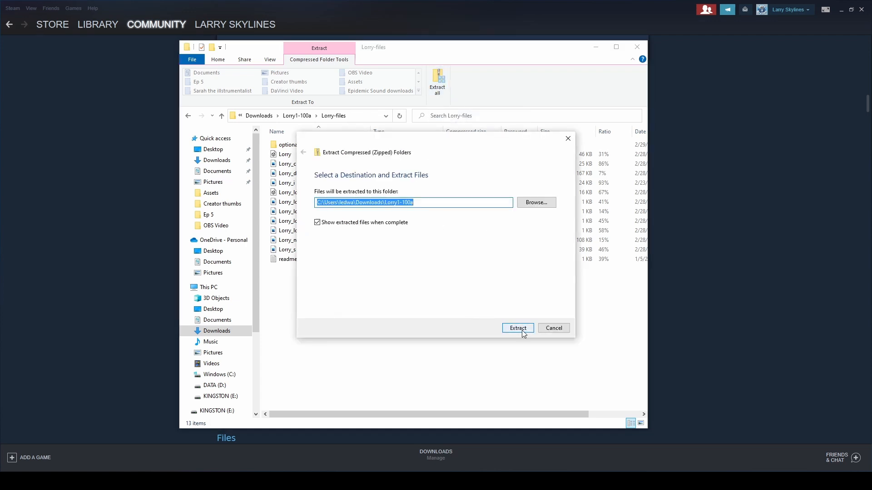
left_click(517, 327)
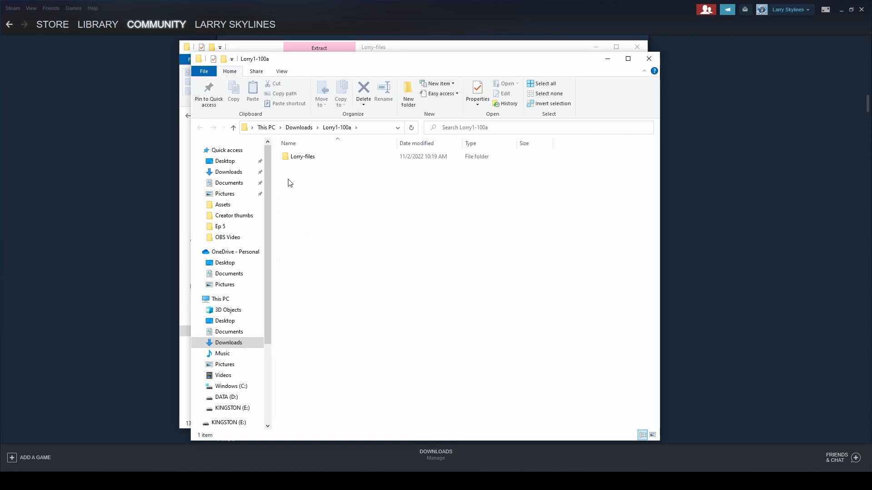
Preview the Lorry_d diffuse texture from the extracted Lorry-files folder in Photos, then return.
double_click(303, 156)
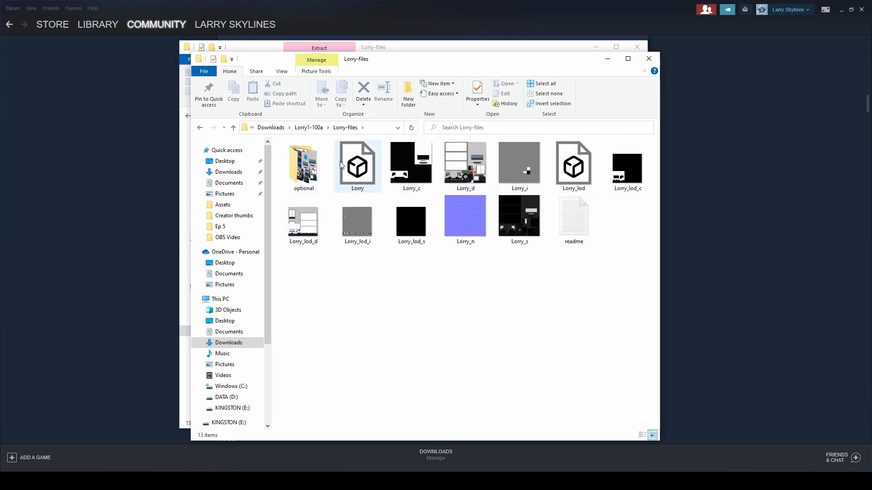
left_click(577, 276)
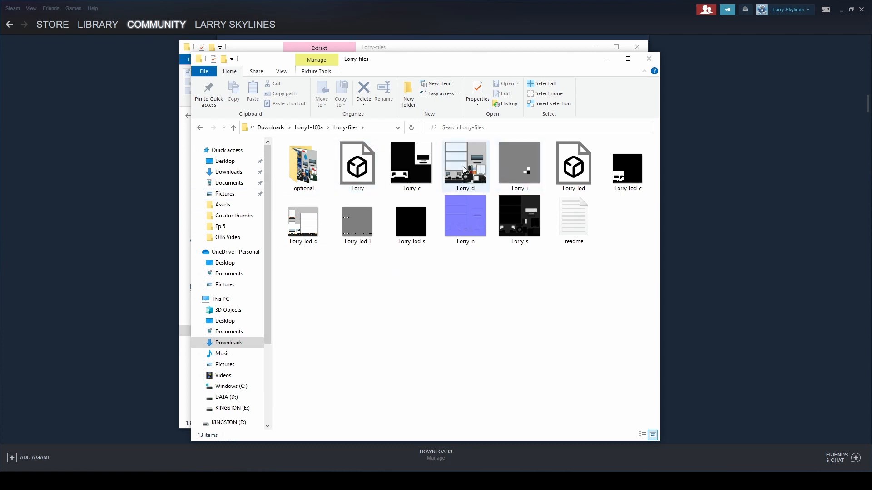
mouse_move(356, 163)
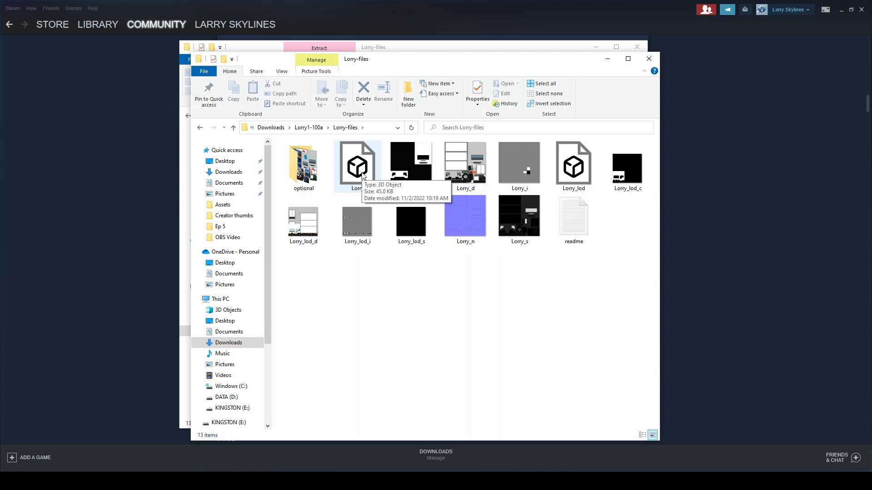
mouse_move(573, 167)
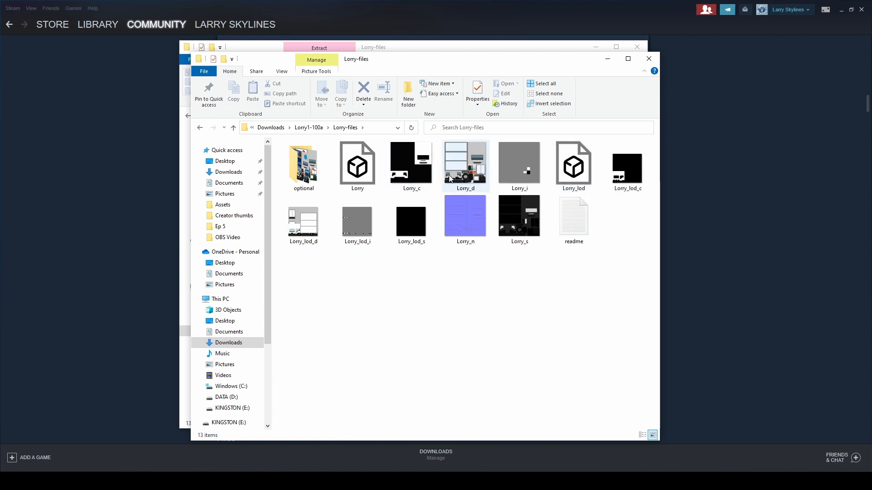
left_click(514, 264)
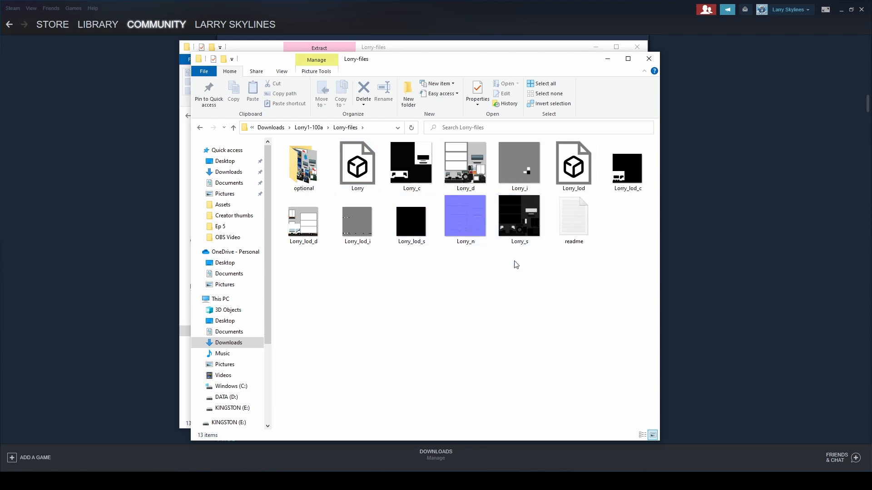
mouse_move(302, 225)
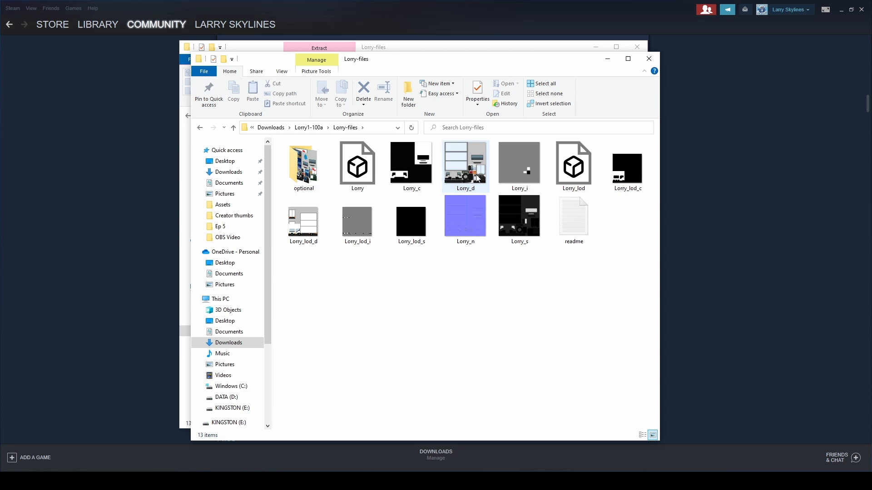
mouse_move(303, 222)
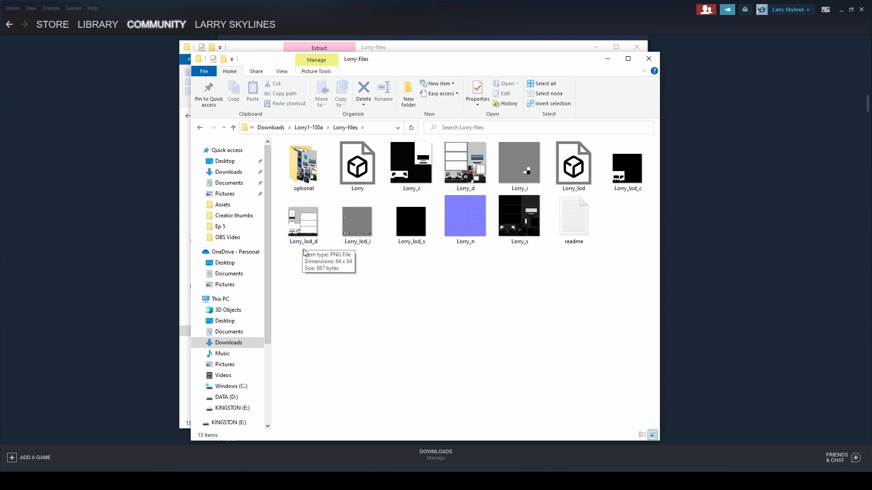
mouse_move(464, 165)
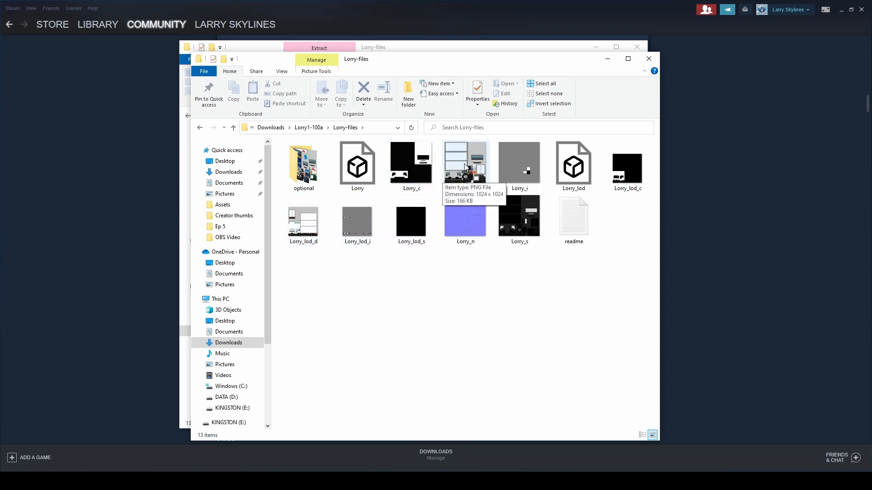
left_click(465, 162)
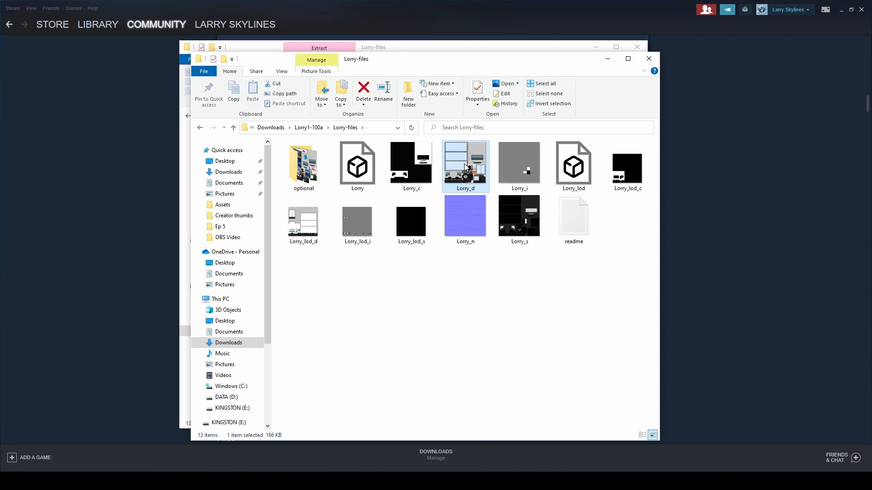
double_click(465, 163)
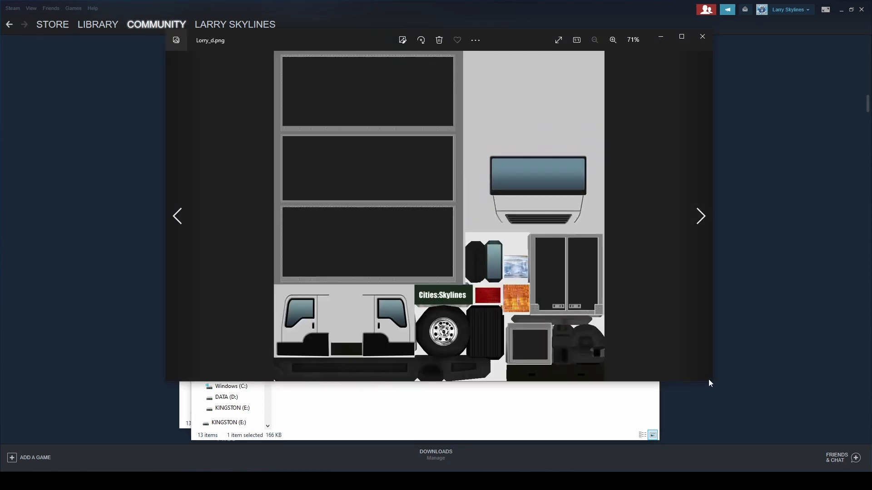
left_click(612, 39)
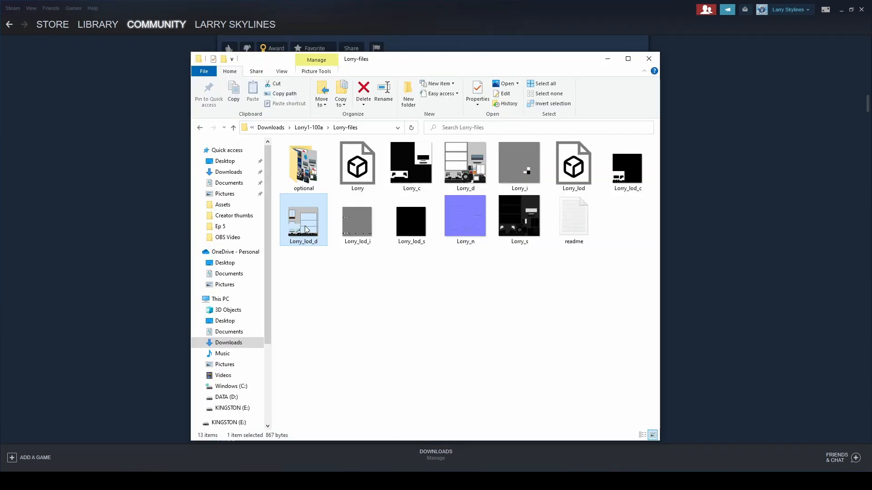
mouse_move(308, 217)
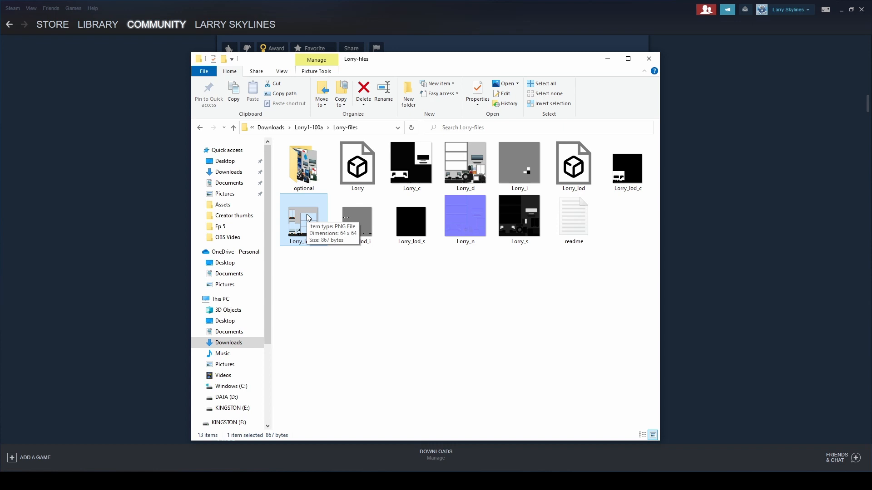
left_click(465, 164)
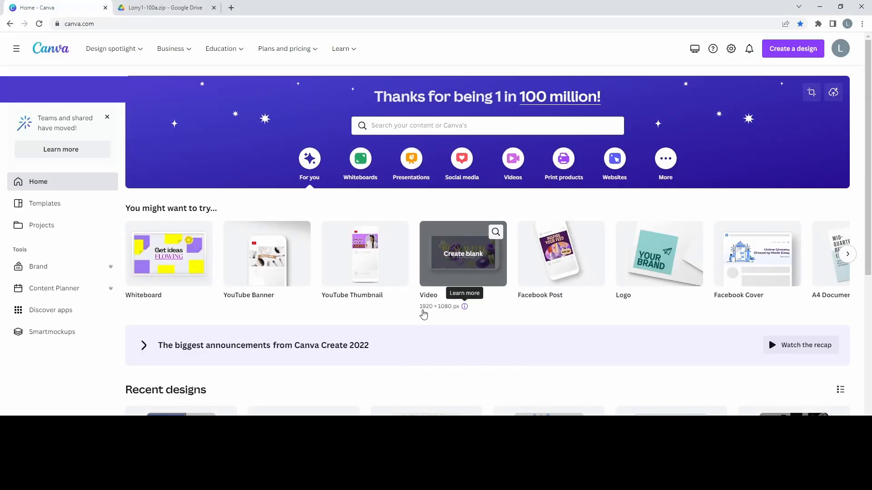
mouse_move(398, 315)
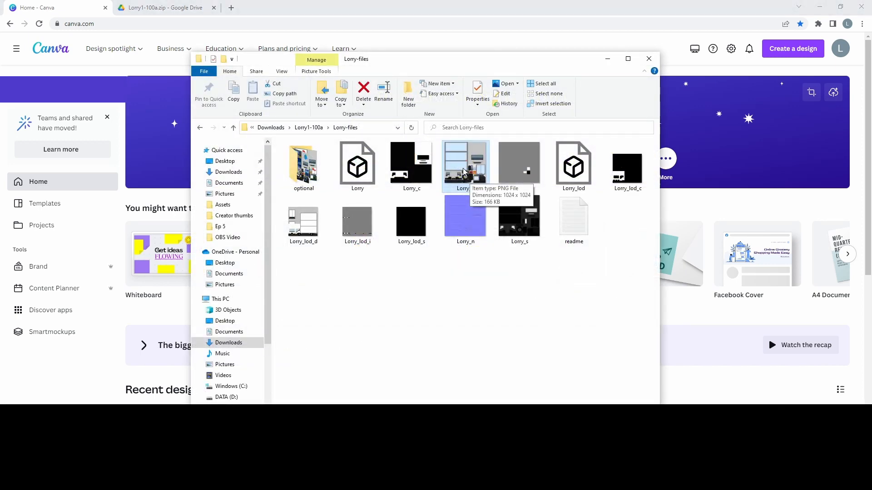
mouse_move(498, 147)
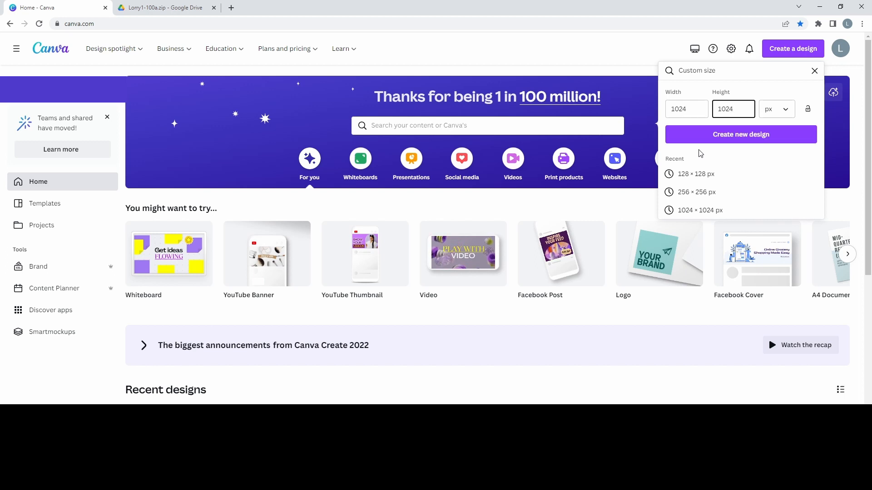
Create a new custom 1024 × 1024 px Canva design for the truck texture.
left_click(741, 134)
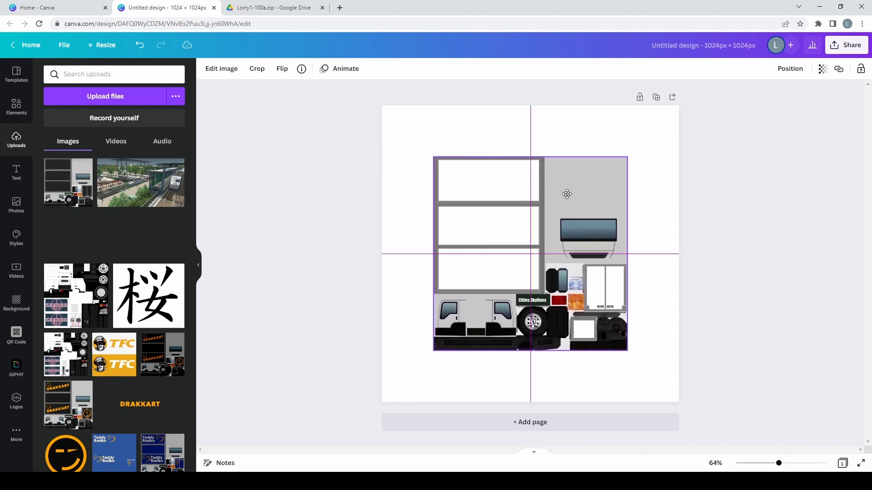
Place the Lorry_d texture on the page and enlarge it to cover most of the canvas.
left_click(567, 194)
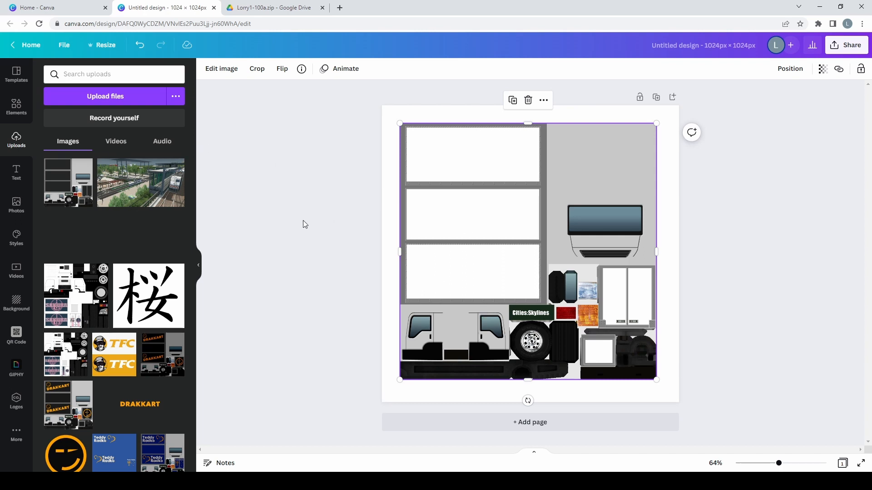
mouse_move(34, 164)
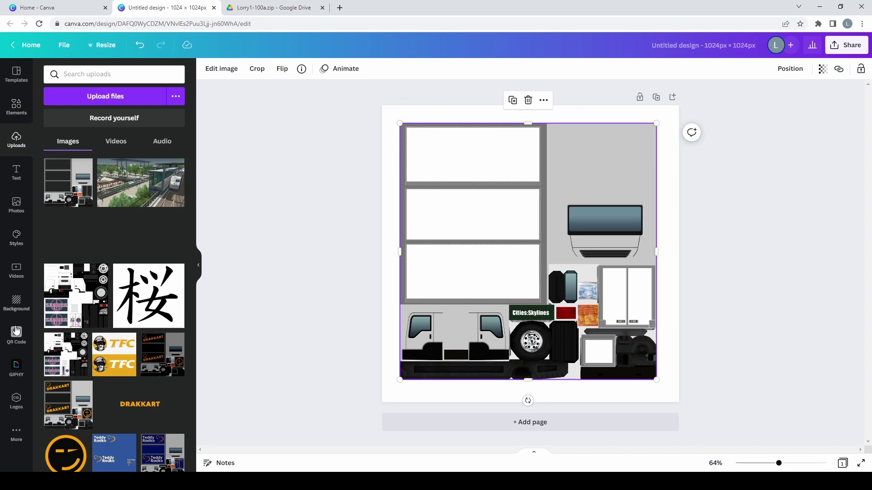
mouse_move(16, 304)
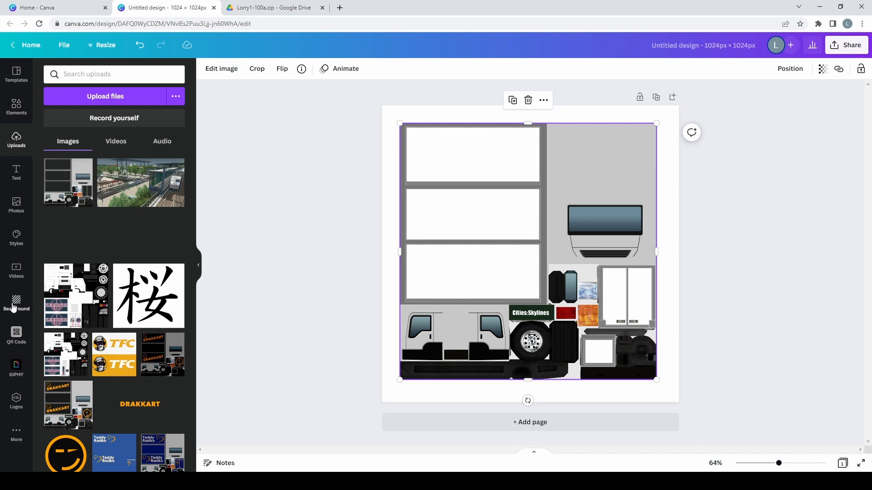
Colour the design background so the texture's blank panels show through.
left_click(17, 304)
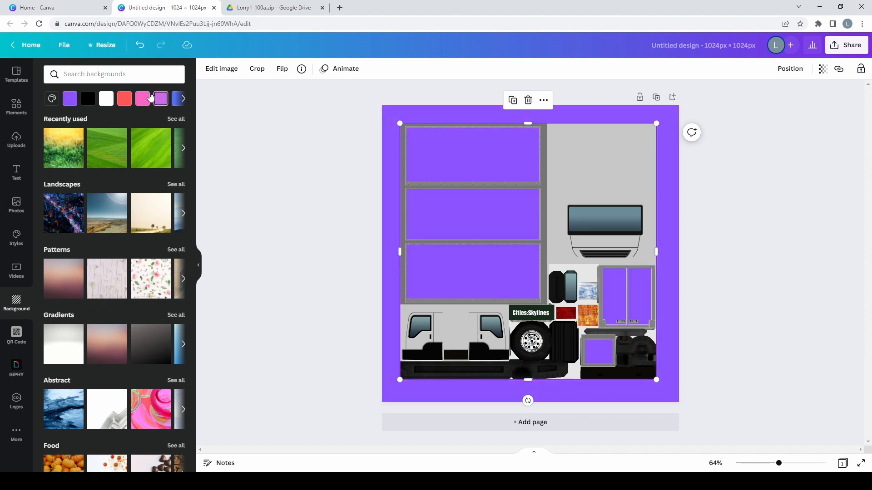
left_click(125, 98)
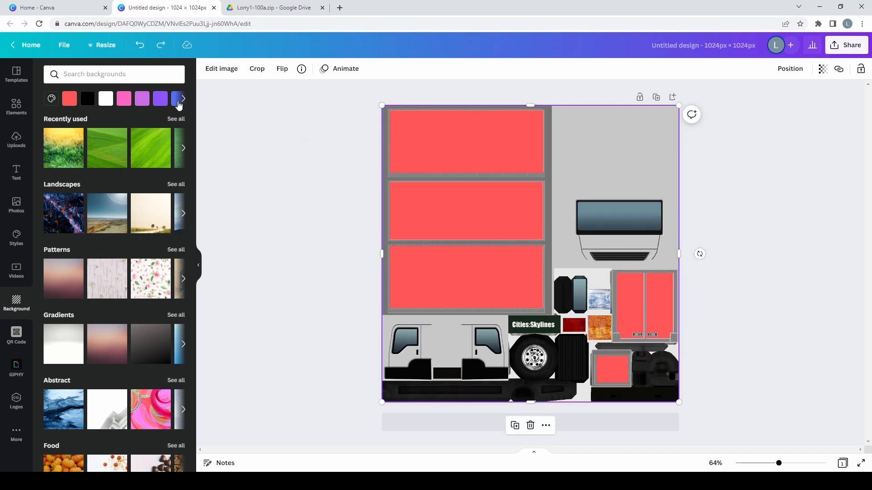
mouse_move(178, 98)
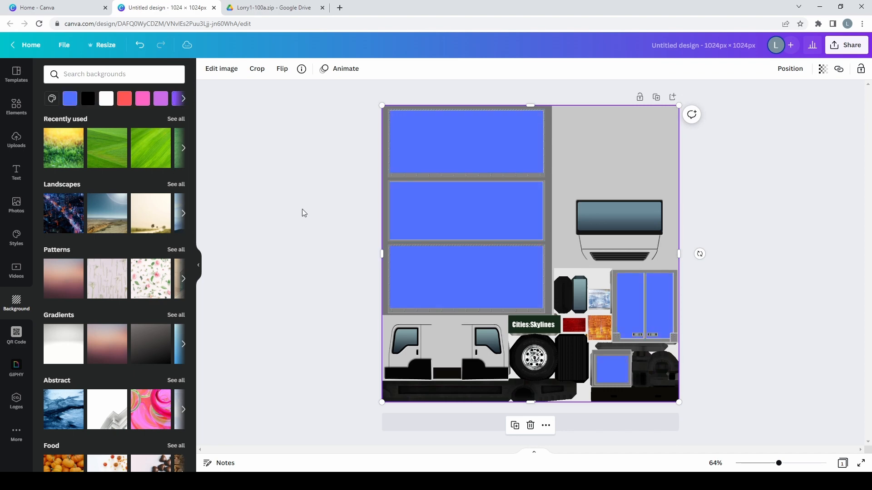
mouse_move(365, 128)
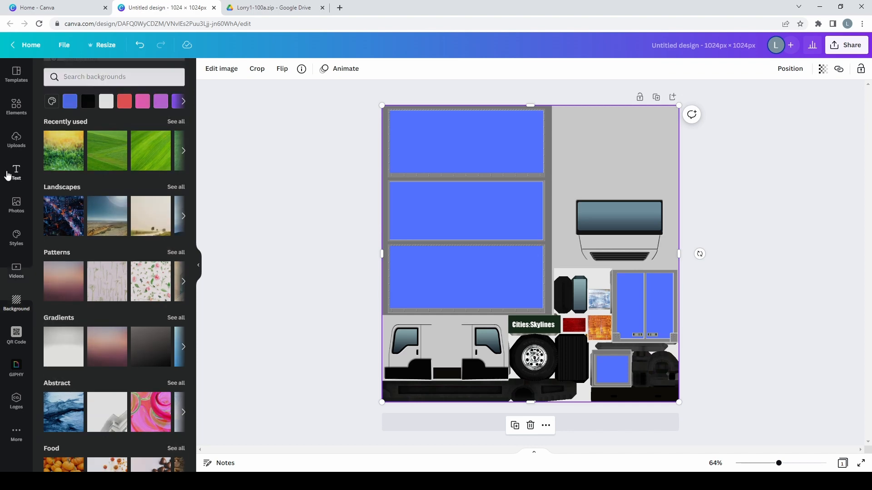
Add white Top, Left and Right text labels on the matching truck panels.
left_click(16, 173)
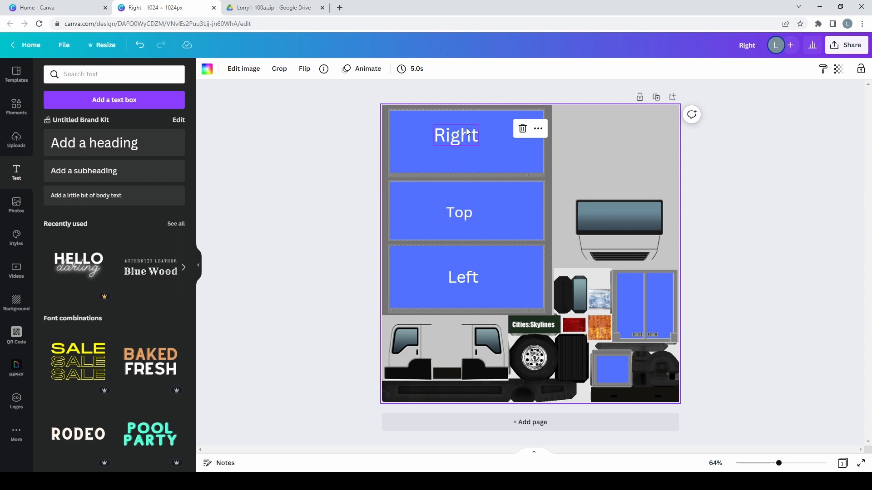
left_click(462, 277)
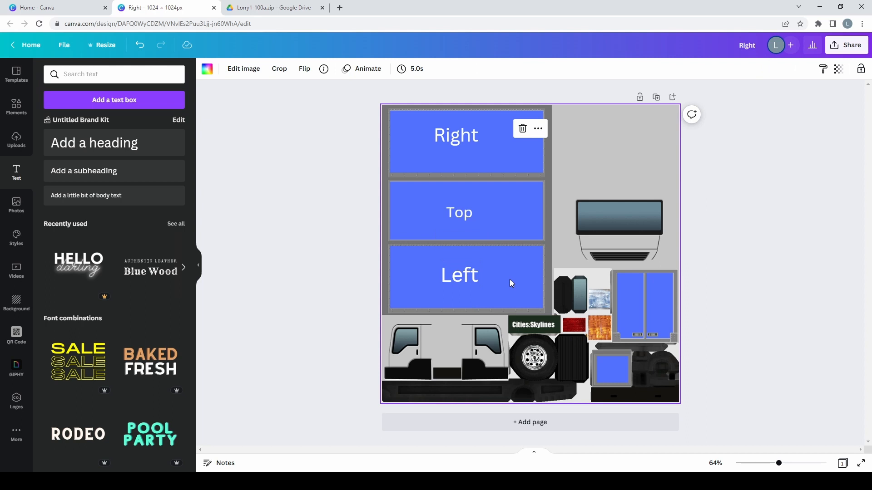
mouse_move(625, 286)
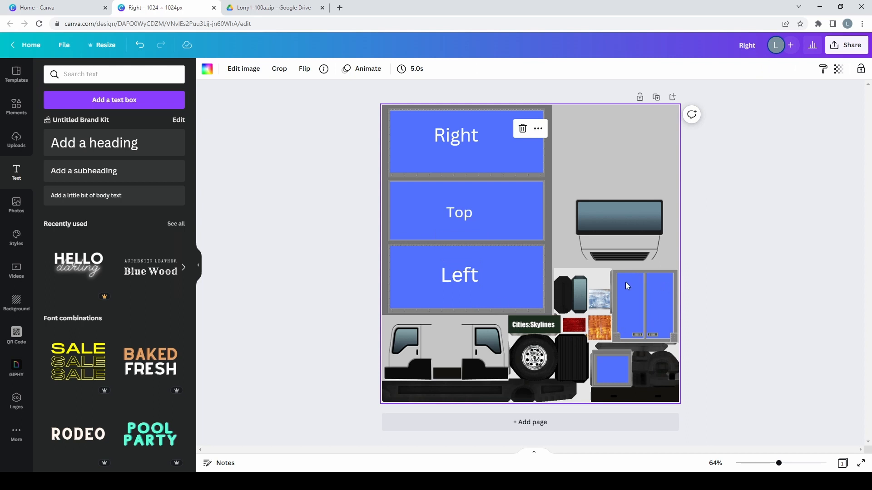
mouse_move(601, 363)
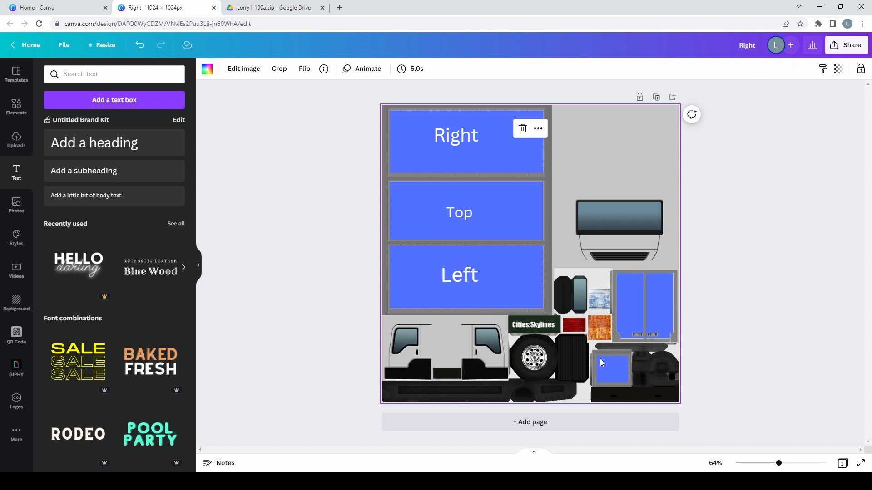
mouse_move(629, 375)
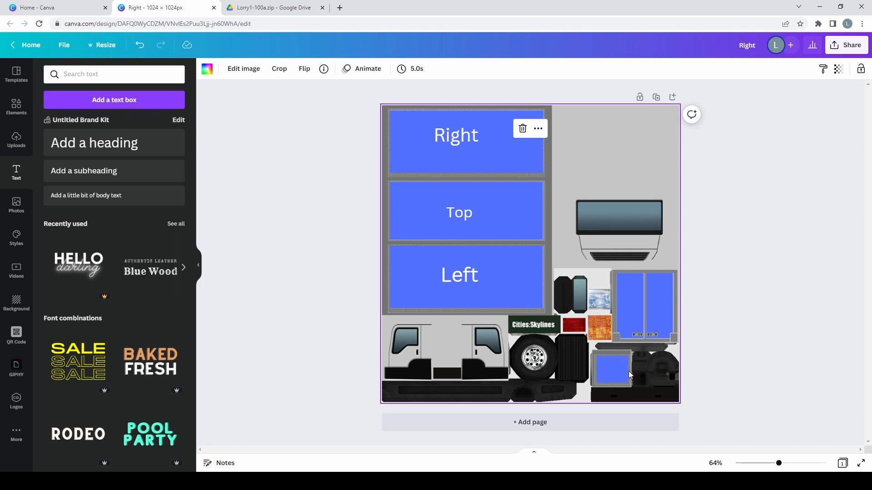
mouse_move(609, 381)
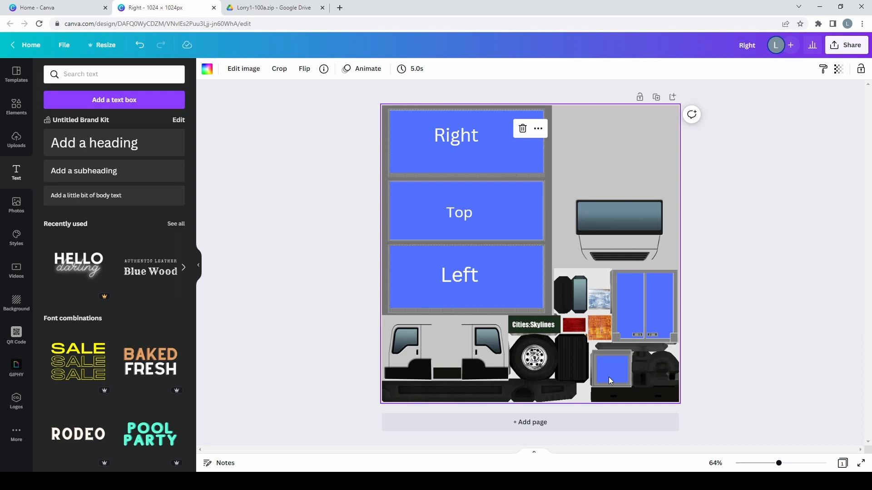
mouse_move(605, 356)
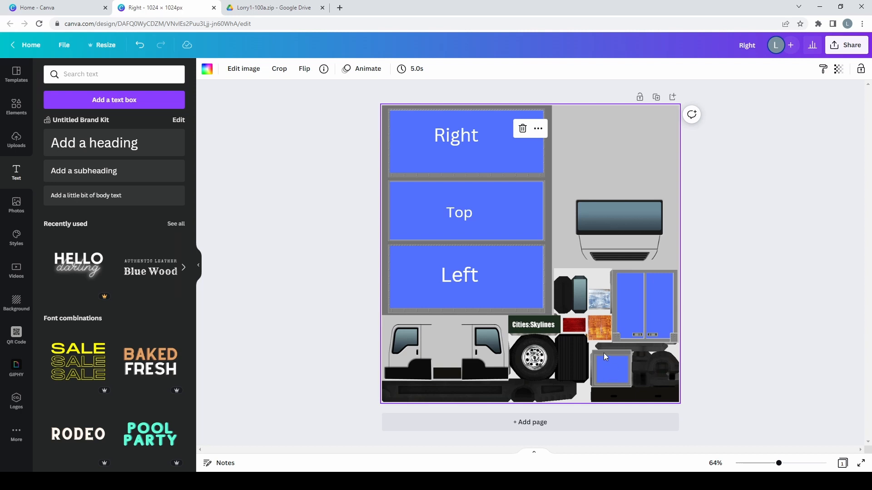
mouse_move(408, 360)
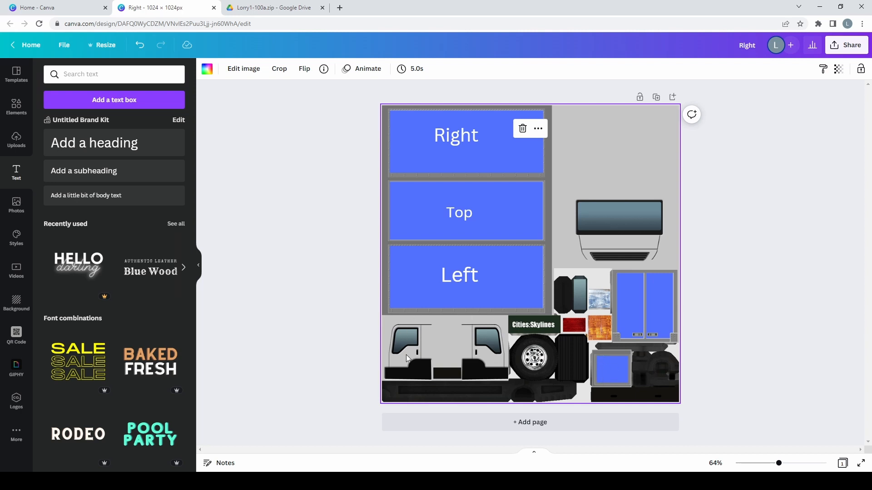
mouse_move(618, 365)
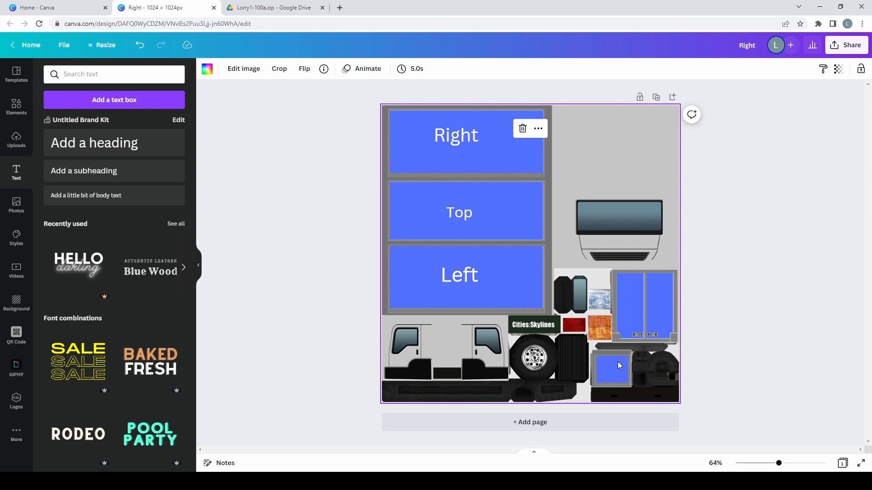
mouse_move(606, 365)
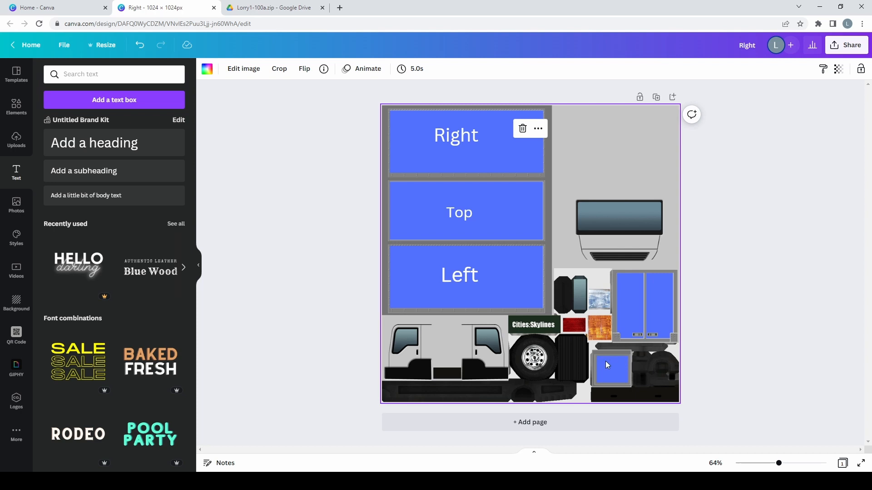
mouse_move(596, 363)
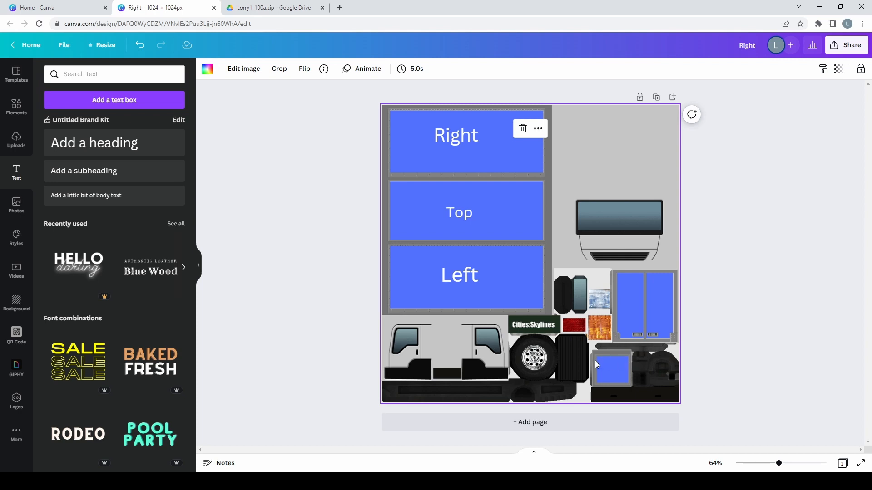
mouse_move(624, 367)
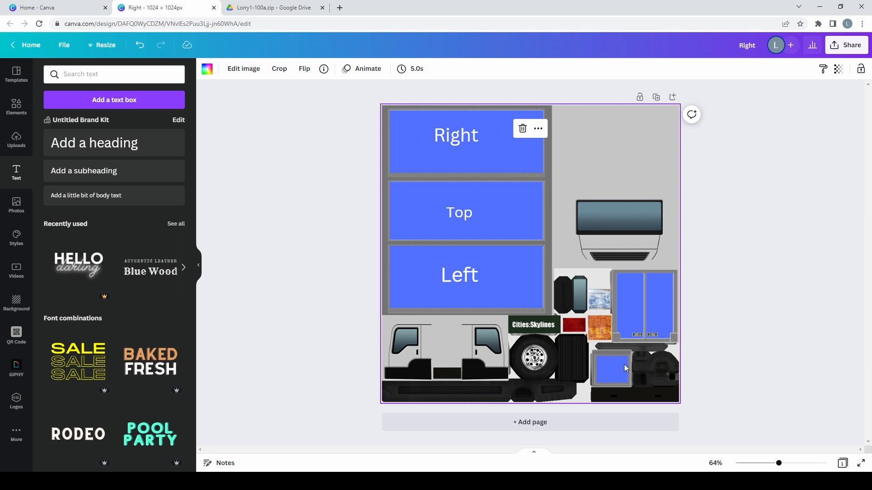
mouse_move(622, 363)
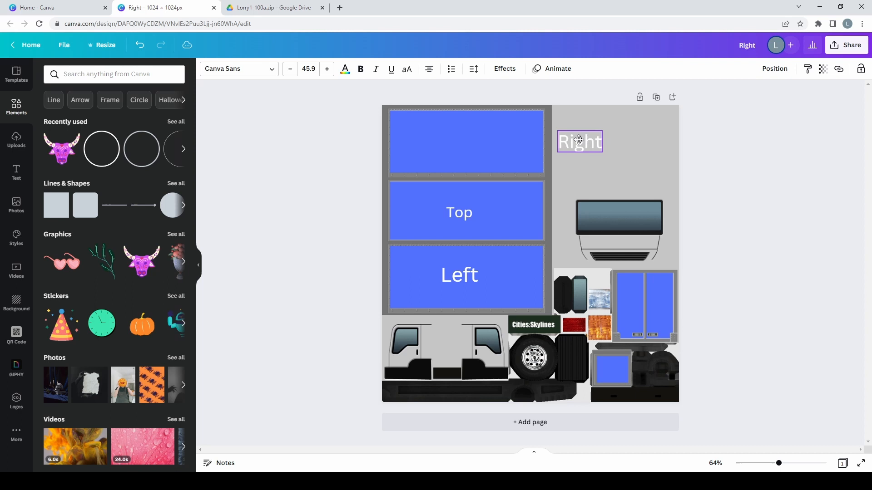
Add a tongue-out smiley graphic from Elements to the side panels.
left_click(296, 192)
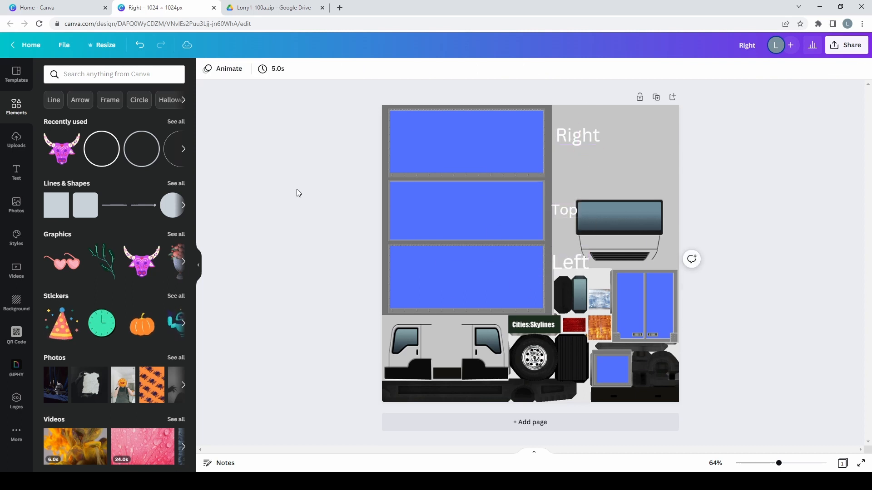
left_click(175, 234)
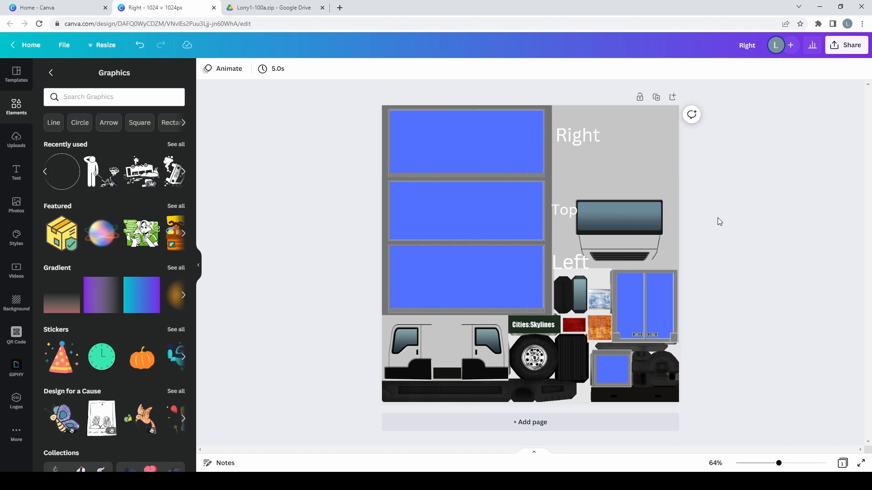
type("smili")
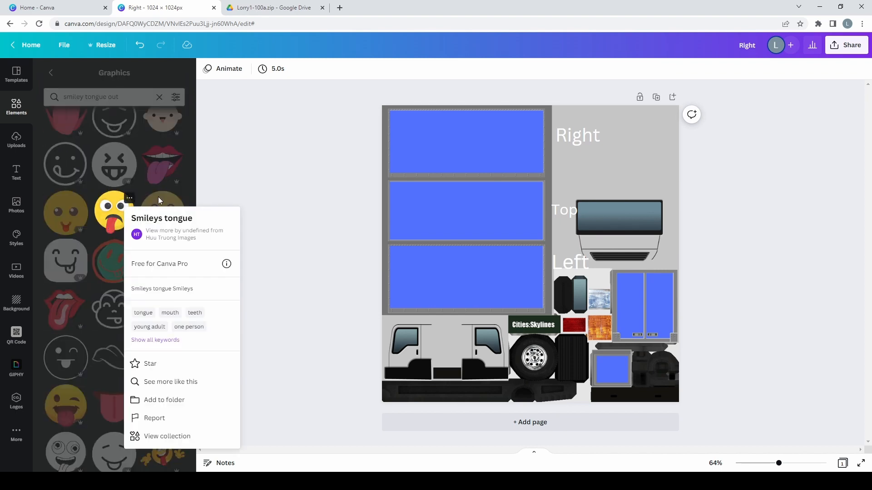
left_click(114, 212)
type("Your Logo Here")
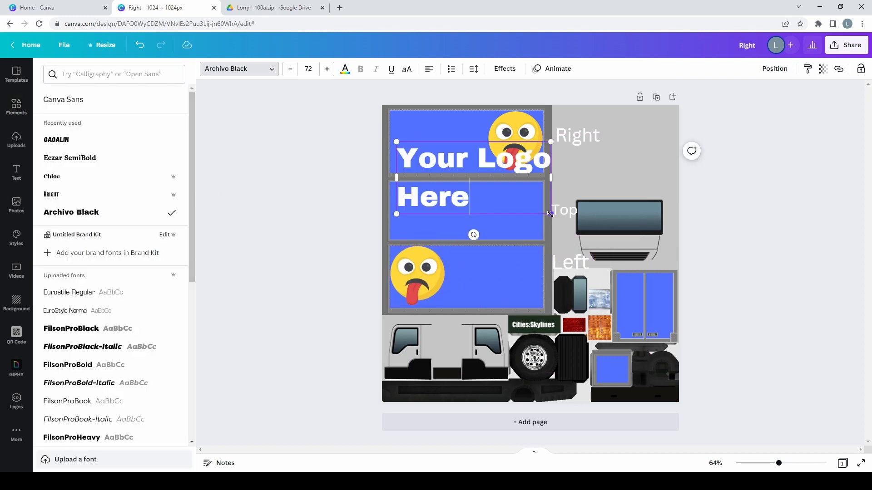
Add 'Your Logo Here' in Archivo Black with an arrow, plus a small logo on the rear doors.
left_click(514, 136)
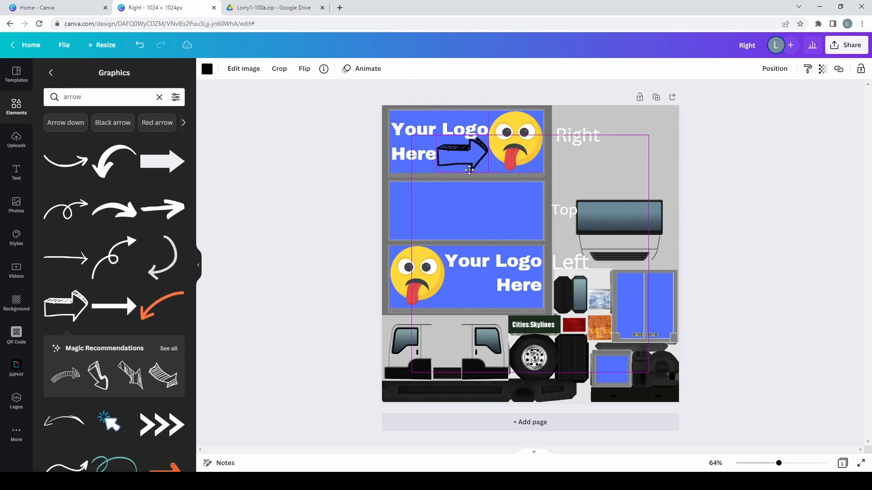
left_click(207, 68)
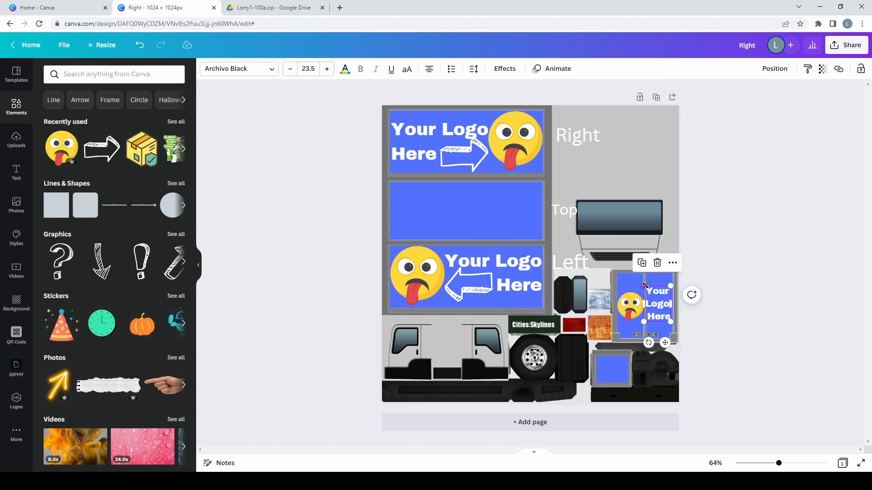
left_click(667, 159)
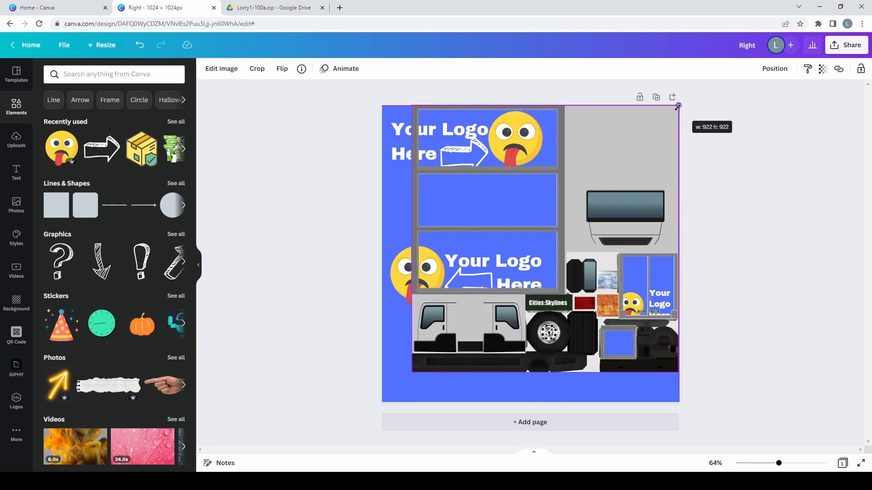
Download the decorated truck texture from Share > Download as PNG (Right.png), then show Uploads.
left_click(846, 46)
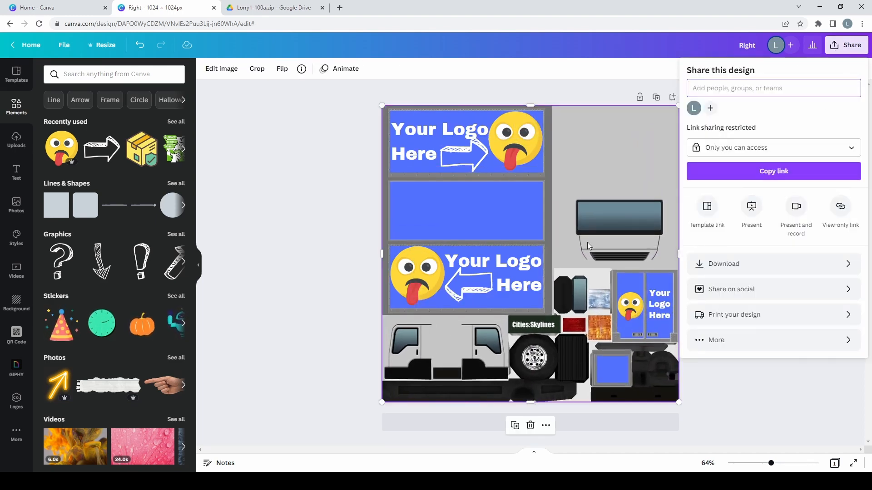
mouse_move(607, 156)
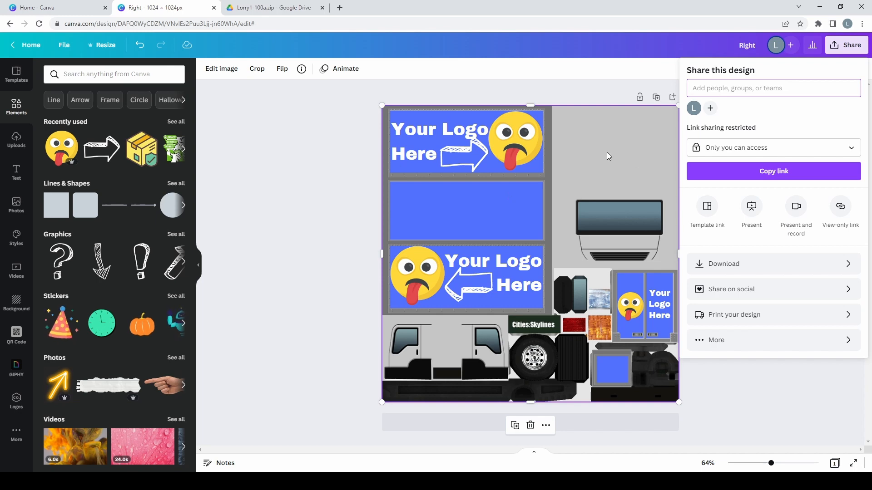
mouse_move(621, 145)
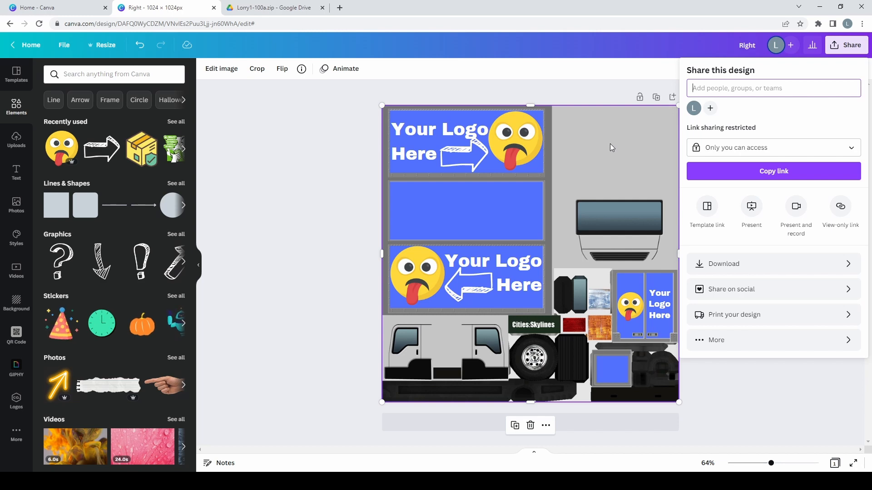
mouse_move(513, 268)
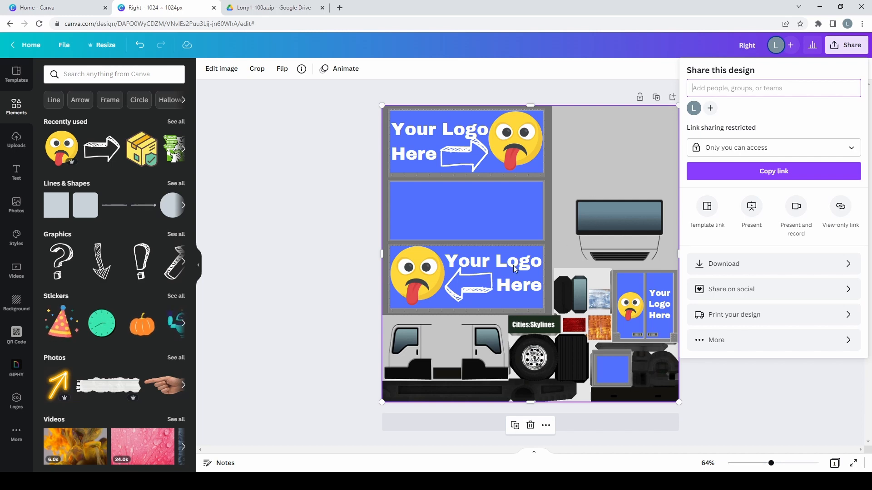
left_click(725, 264)
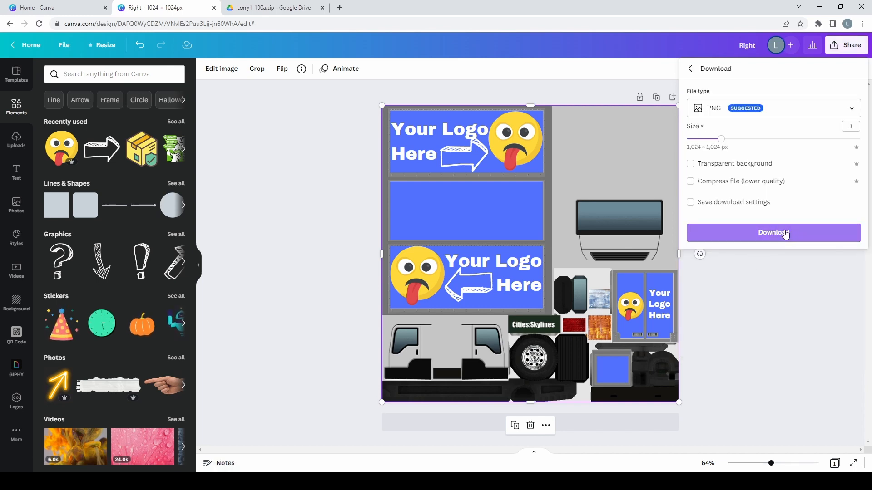
left_click(773, 232)
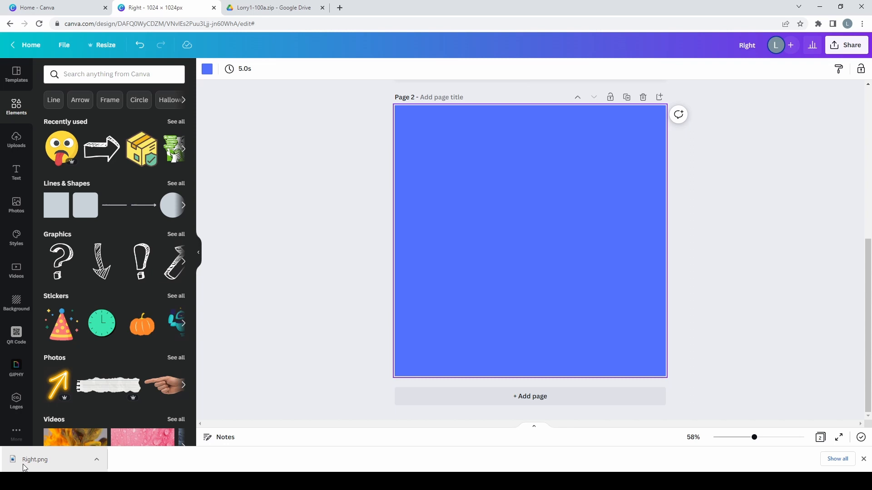
left_click(16, 139)
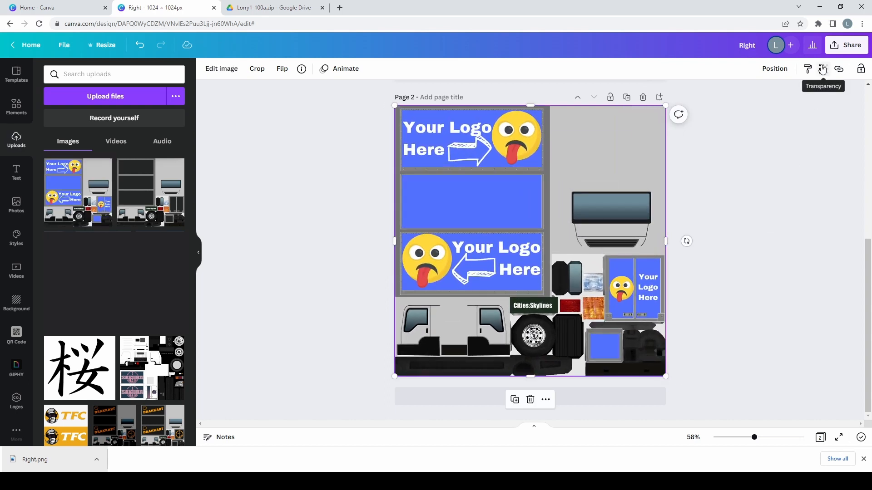
mouse_move(221, 68)
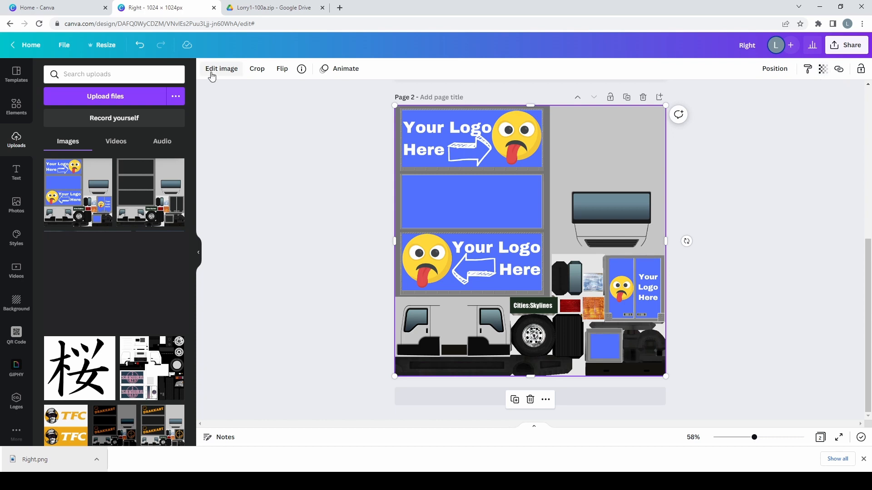
Darken the exported truck texture on page 2 to brightness -70 via Edit image.
left_click(221, 68)
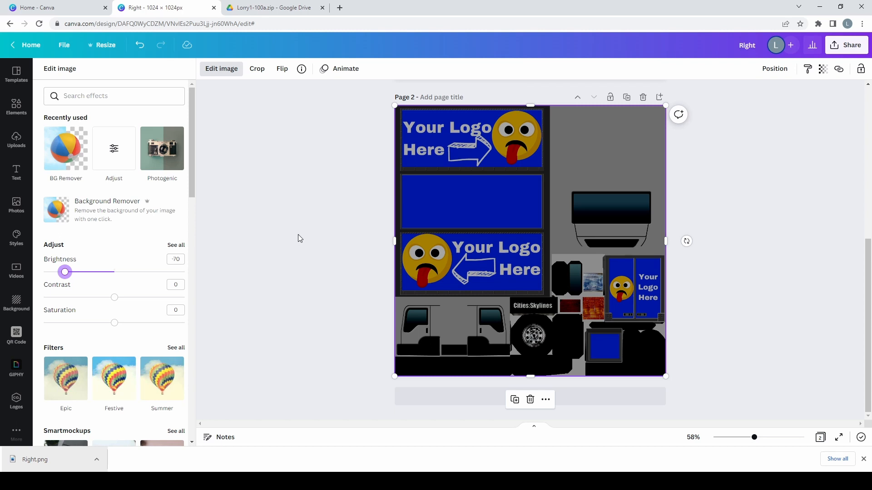
mouse_move(334, 352)
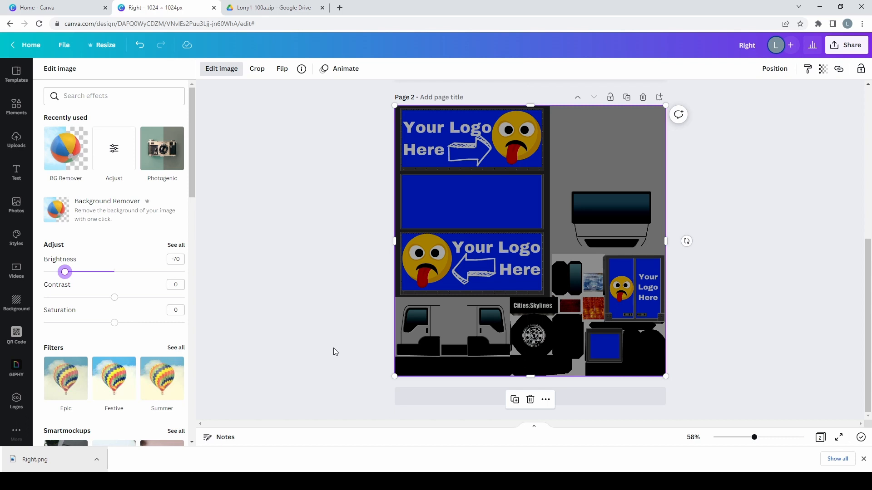
mouse_move(271, 218)
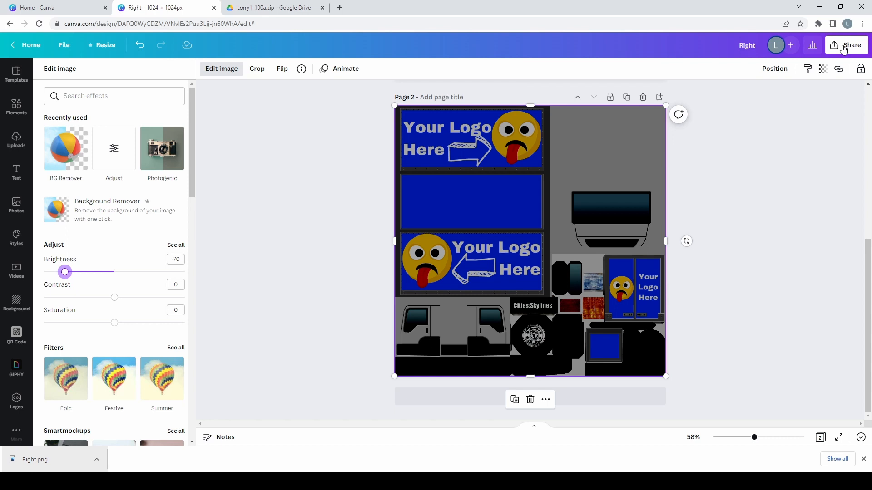
Download the Lorry_d design as a PNG from Share > Download.
left_click(850, 45)
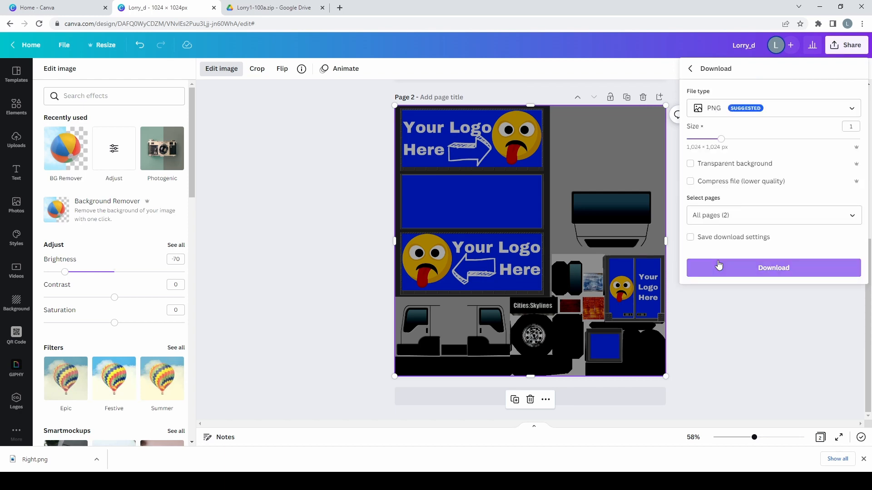
left_click(771, 215)
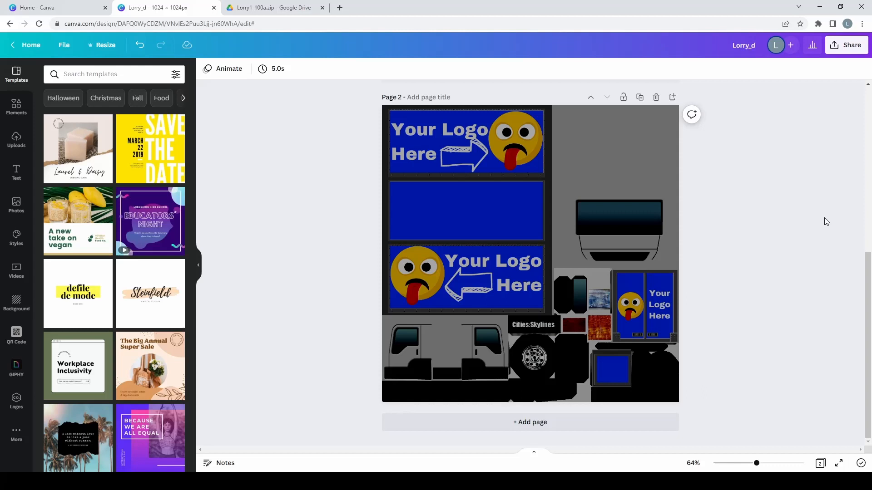
mouse_move(304, 400)
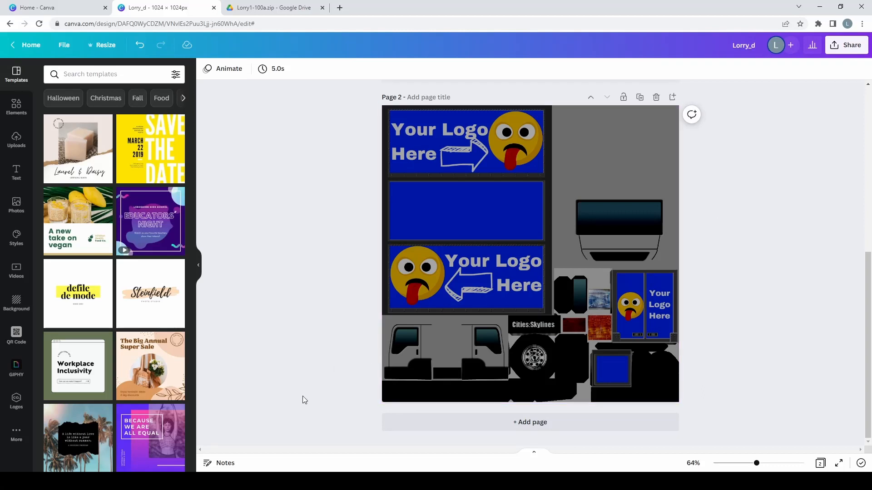
mouse_move(234, 448)
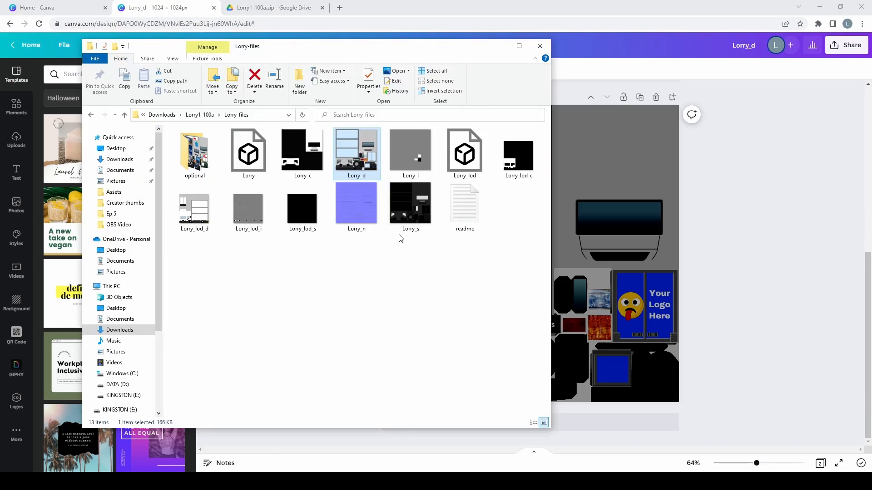
mouse_move(221, 206)
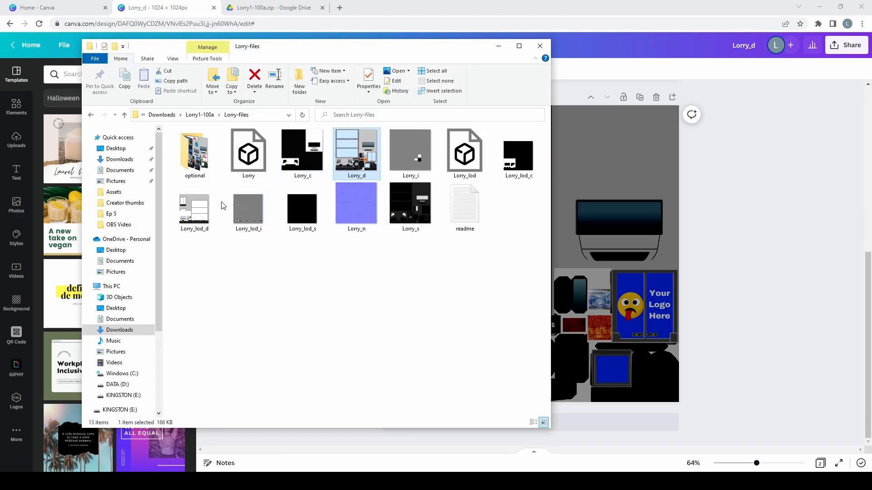
mouse_move(194, 209)
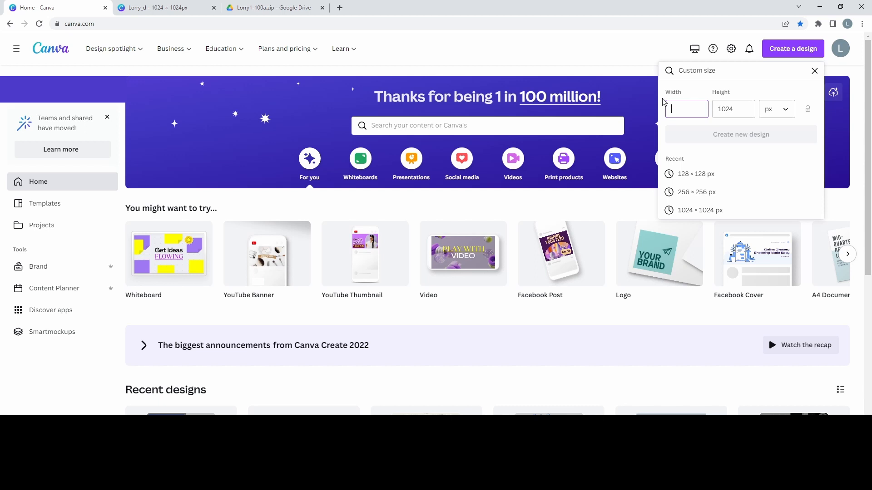
Create a 64×64 px design with the darkened low-detail truck texture and the small logo.
type("64")
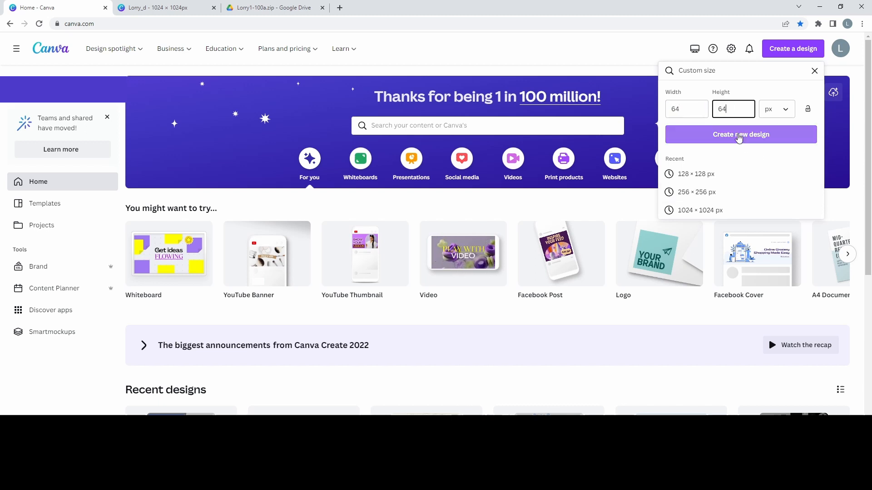
left_click(740, 134)
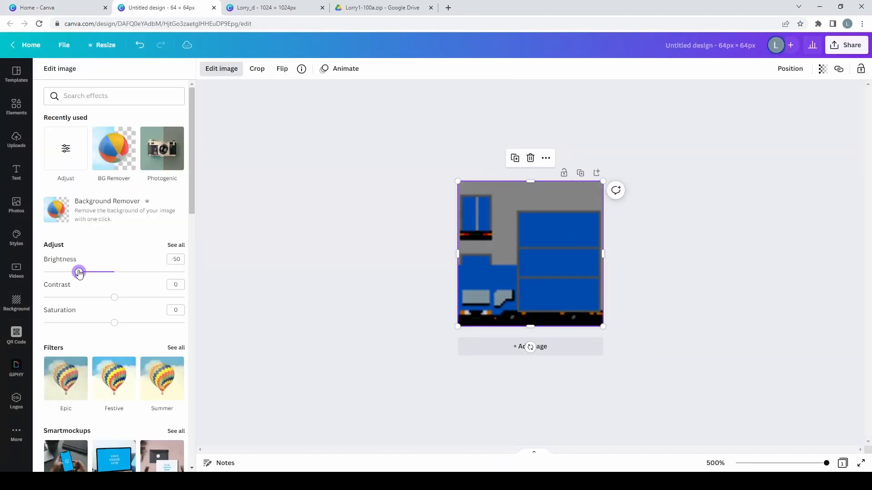
left_click(17, 106)
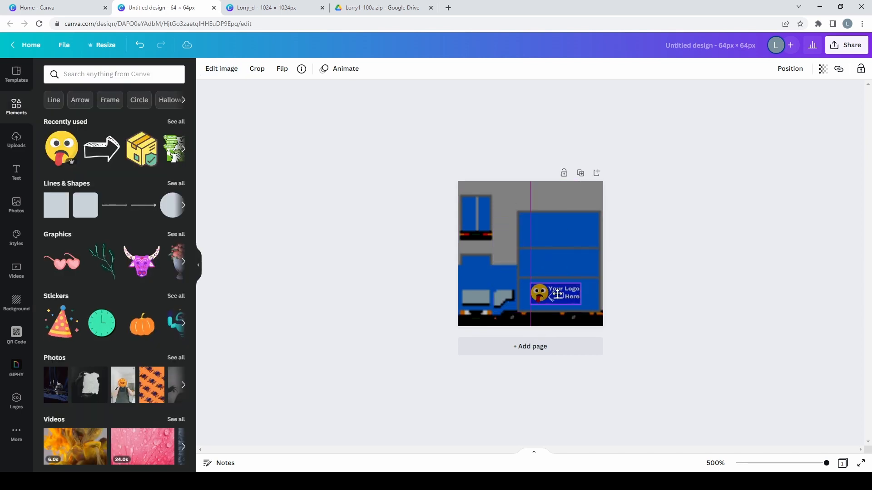
left_click(823, 68)
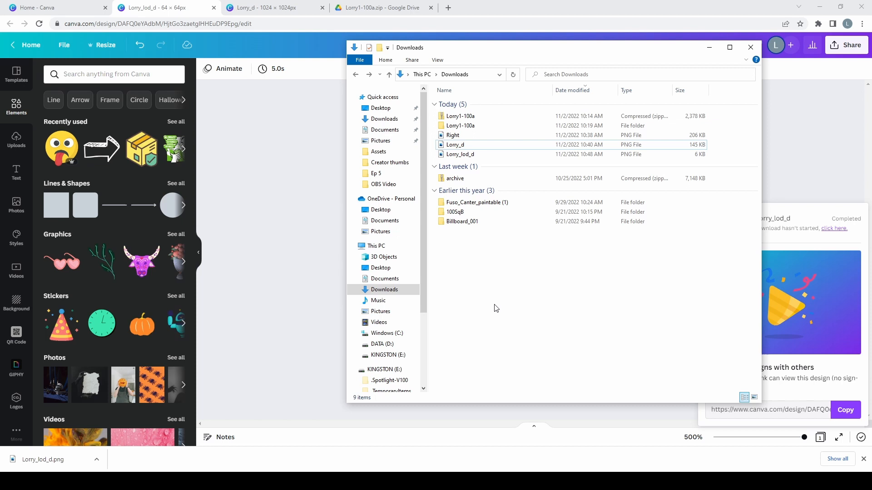
mouse_move(506, 311)
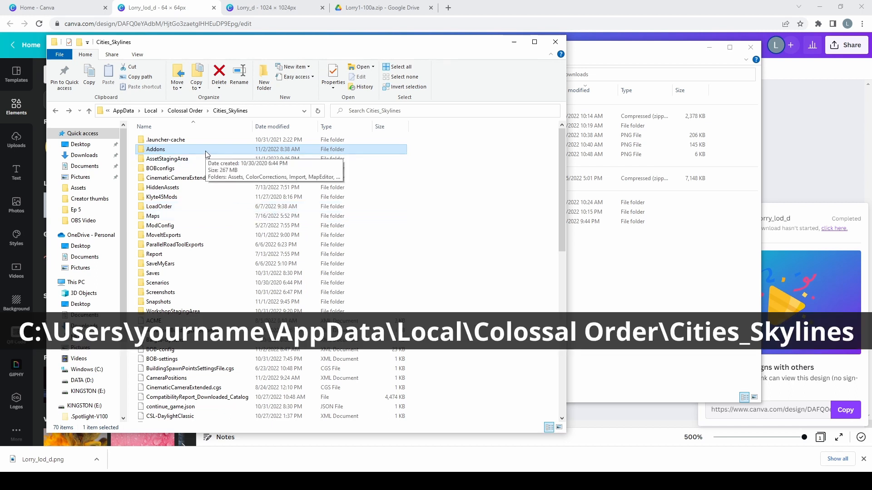
Copy the Lorry model and texture files into the Cities_Skylines Addons\Import folder.
double_click(155, 149)
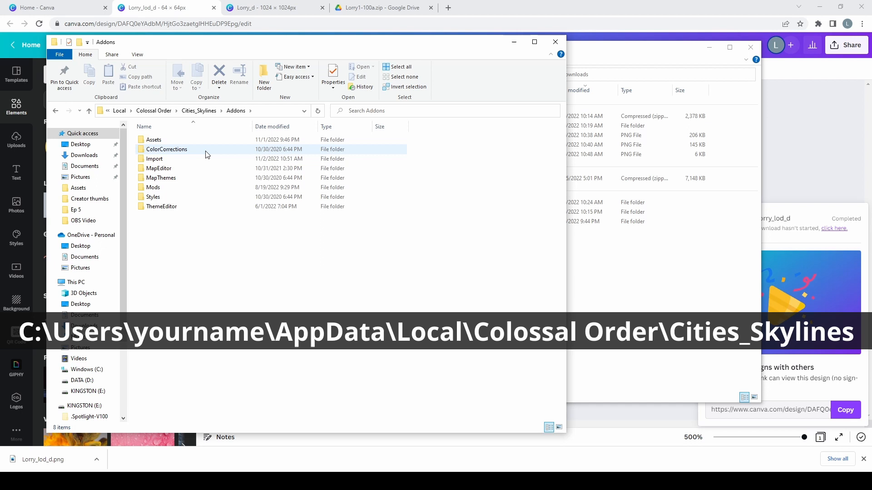
double_click(154, 158)
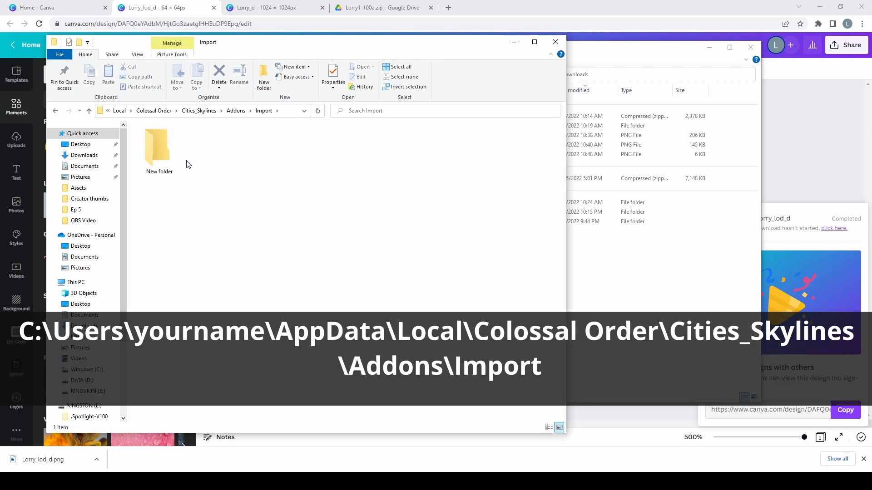
mouse_move(597, 49)
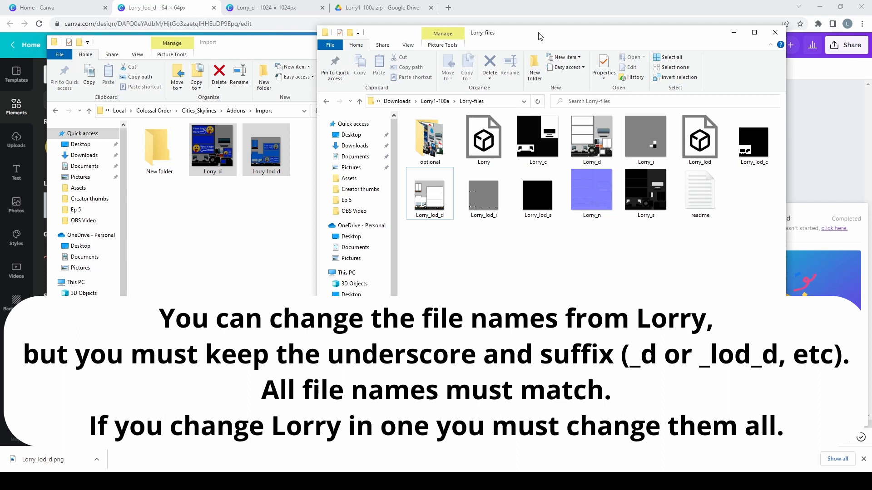
left_click(482, 138)
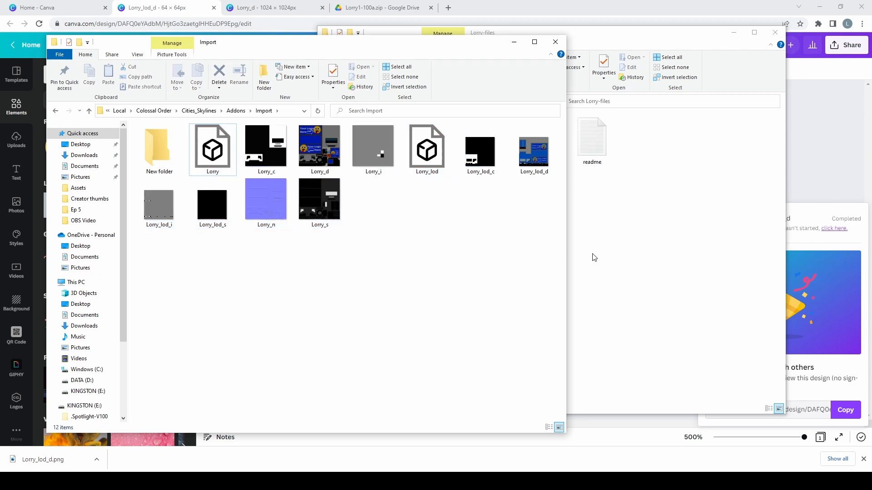
mouse_move(356, 249)
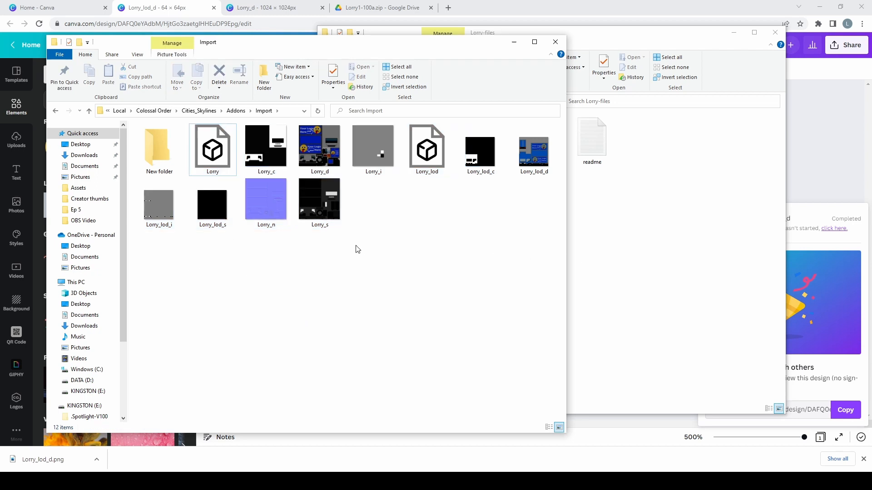
mouse_move(489, 298)
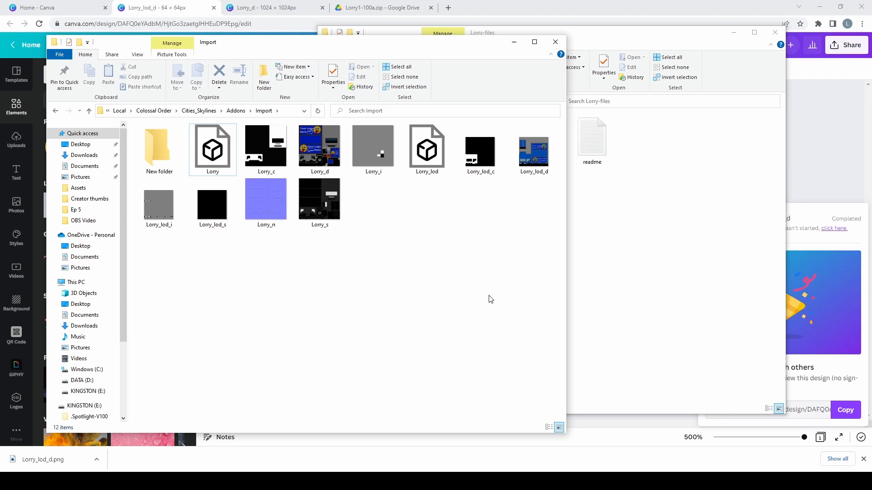
mouse_move(623, 5)
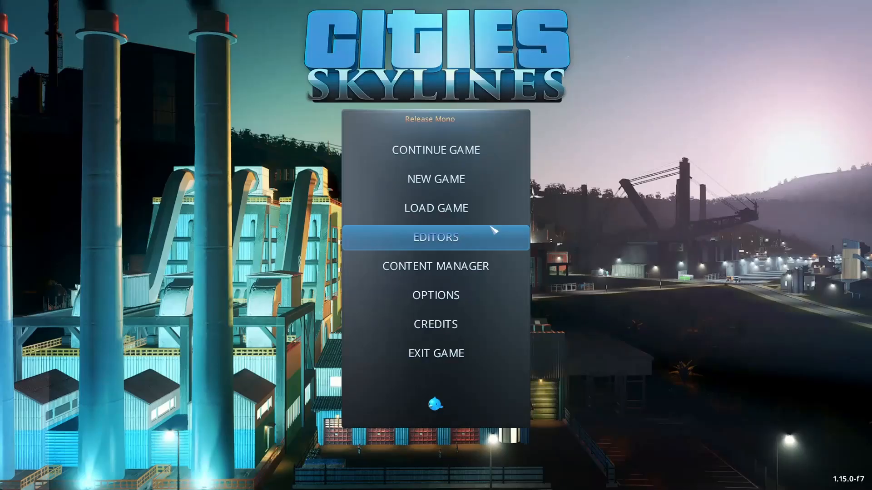
Start a new vehicle asset on the Box Truck template from the Generic Industry tab.
left_click(435, 237)
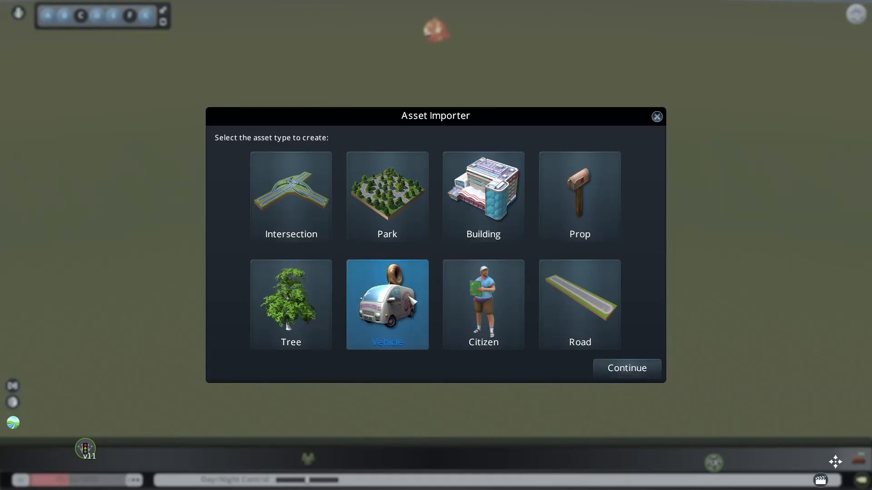
left_click(626, 367)
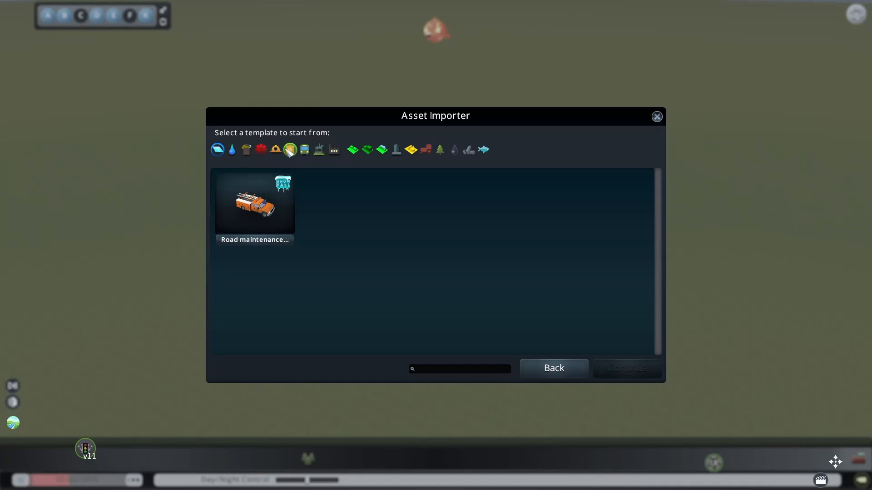
mouse_move(411, 150)
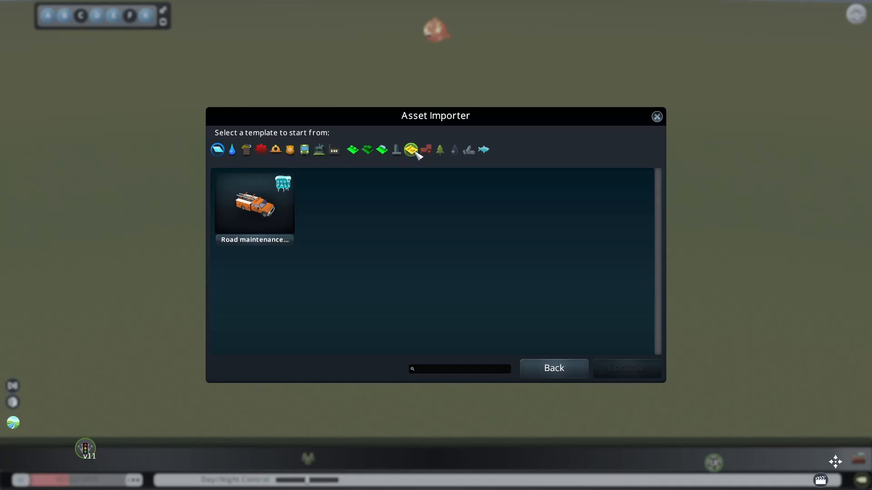
mouse_move(425, 149)
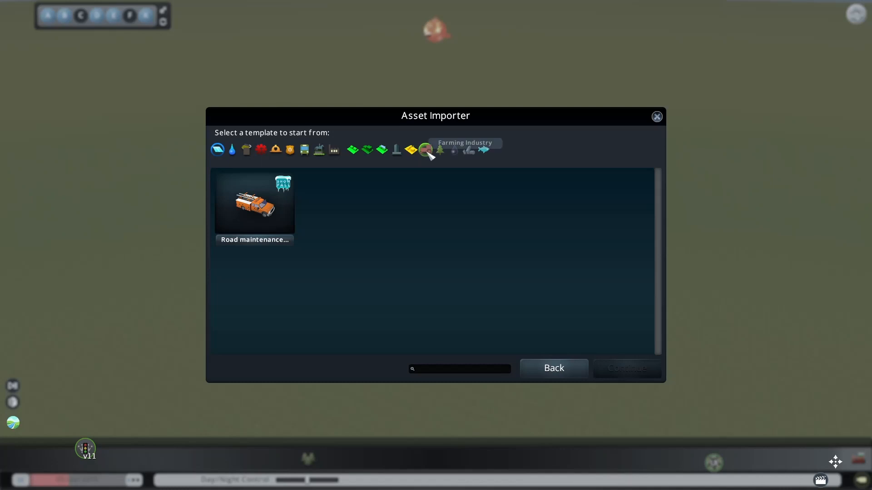
left_click(410, 150)
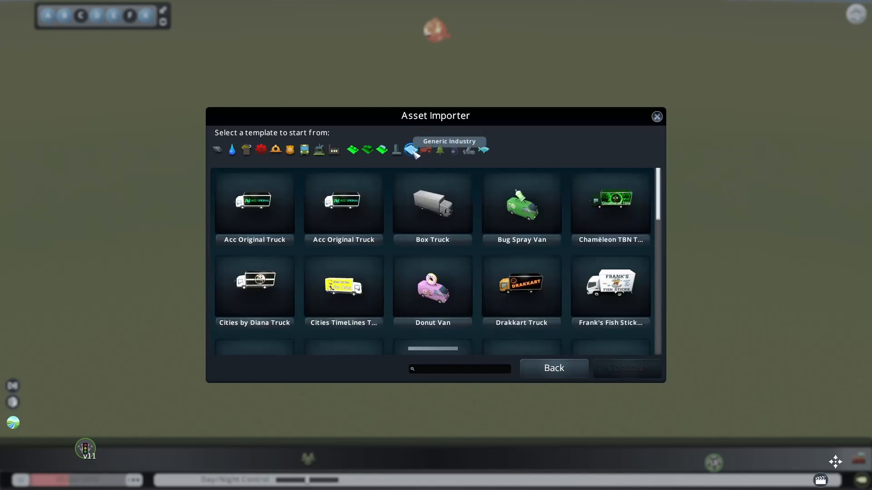
left_click(433, 207)
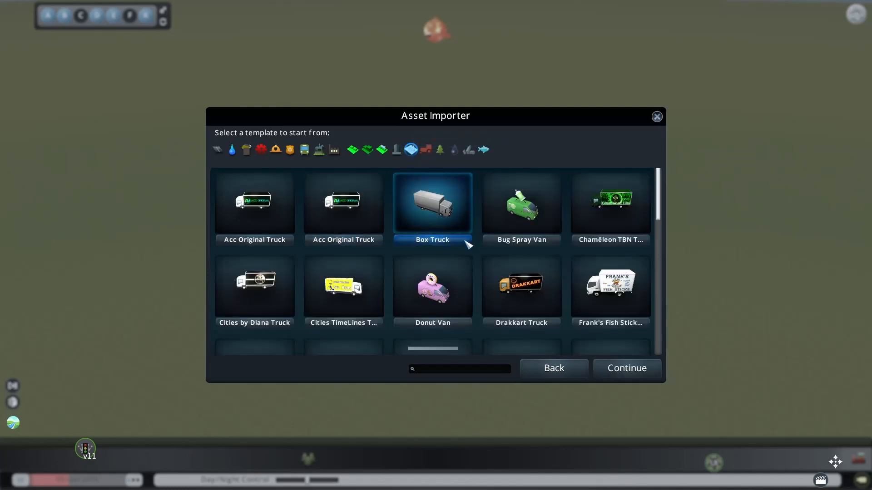
left_click(343, 204)
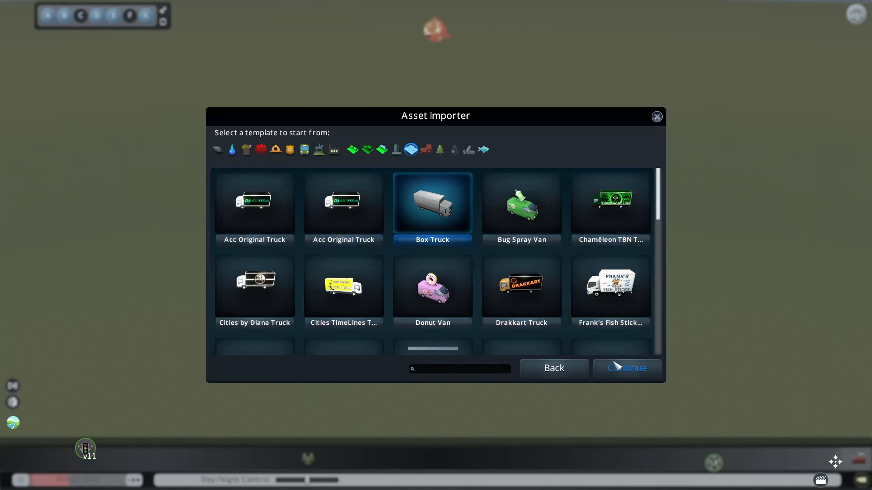
left_click(625, 368)
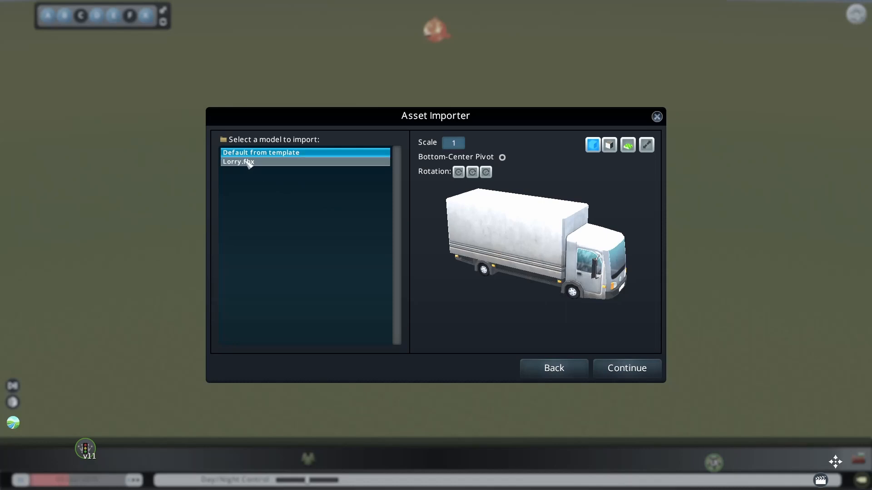
Load the Lorry.fbx model, check both sides in the preview and confirm the import.
left_click(238, 161)
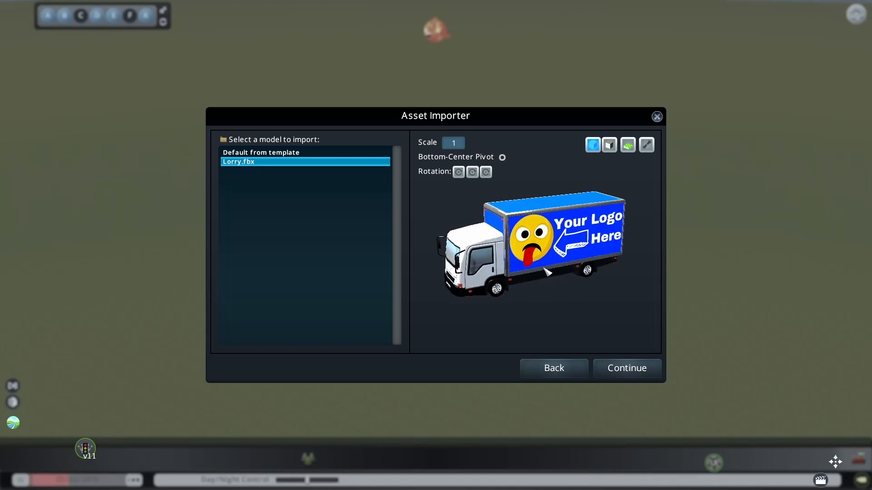
left_click(471, 172)
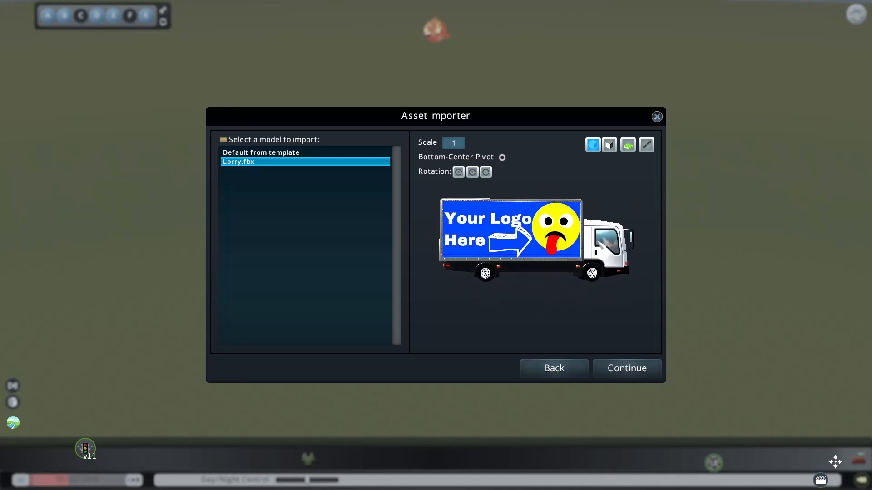
left_click(471, 172)
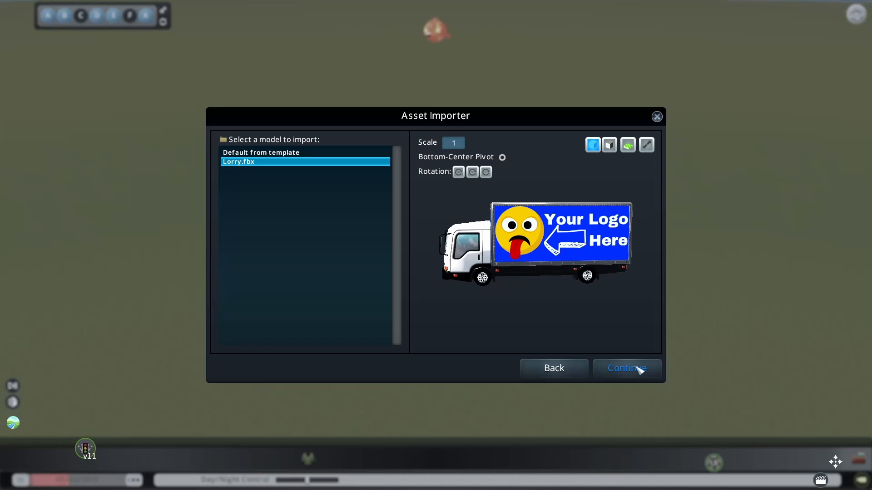
left_click(626, 367)
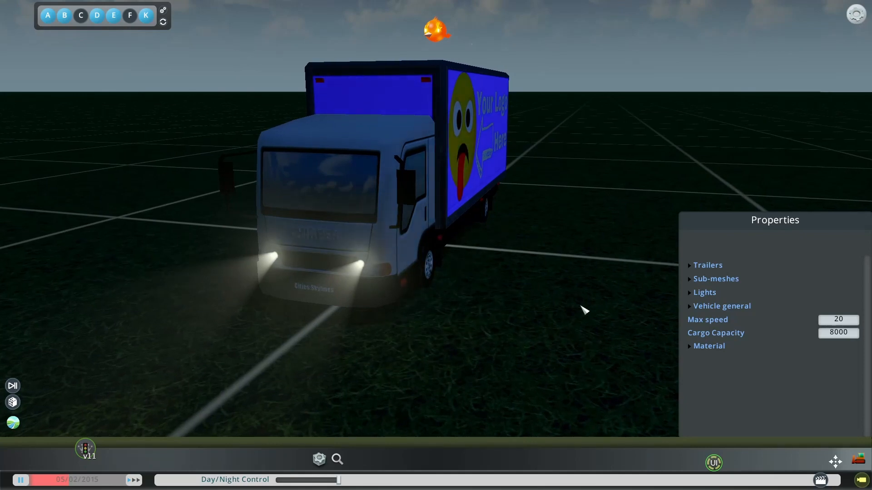
Expand the Lights, Vehicle general and Material sections of the truck's Properties.
left_click(703, 292)
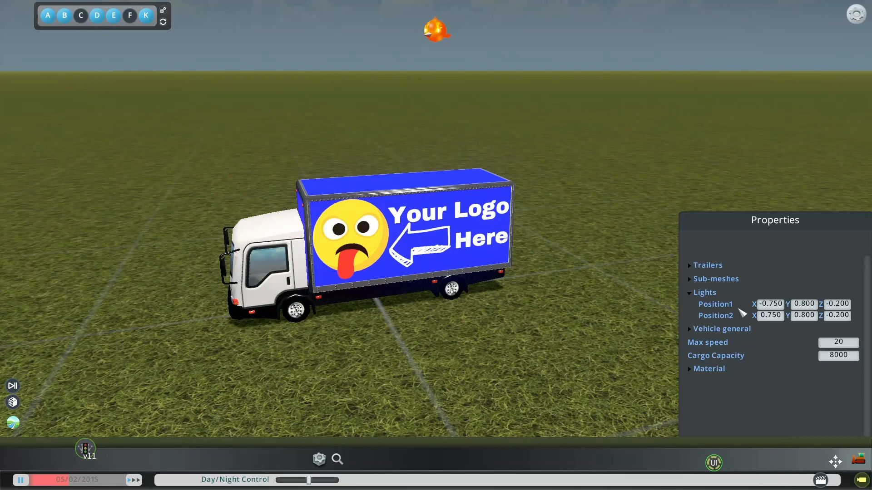
left_click(722, 328)
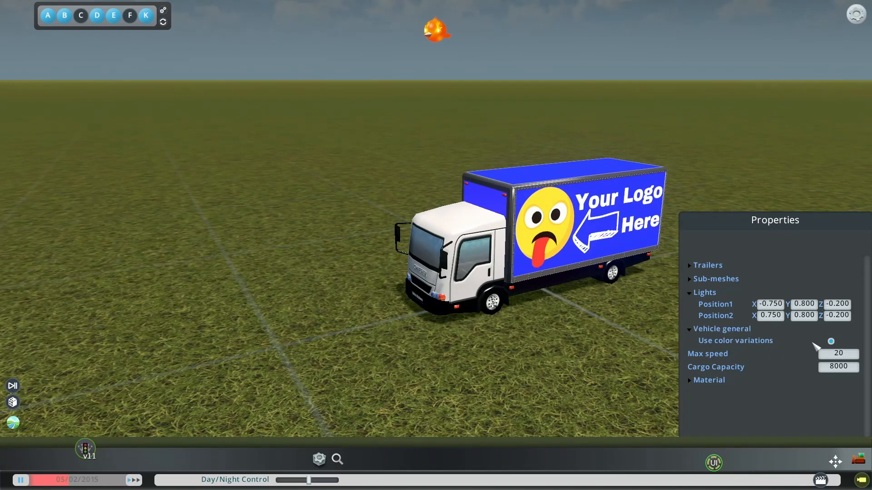
left_click(709, 380)
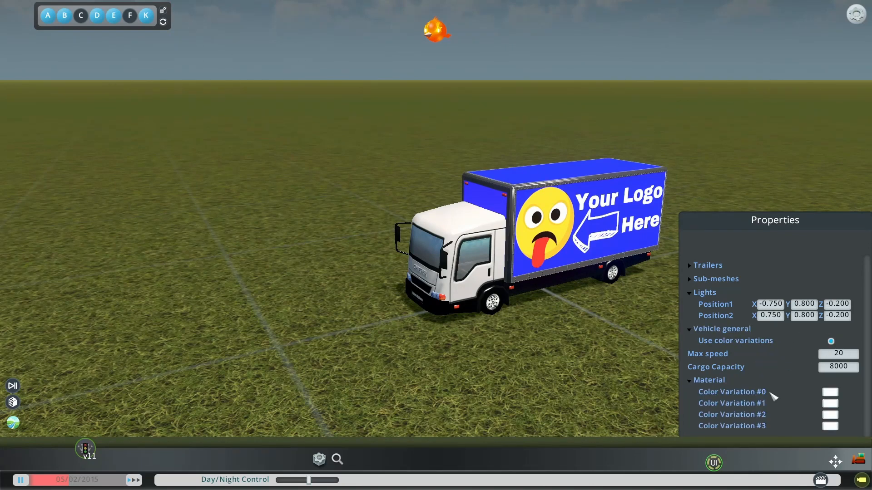
Assign cab colours to Color Variations #0 (pink), #1 and #2 in the colour picker.
left_click(829, 391)
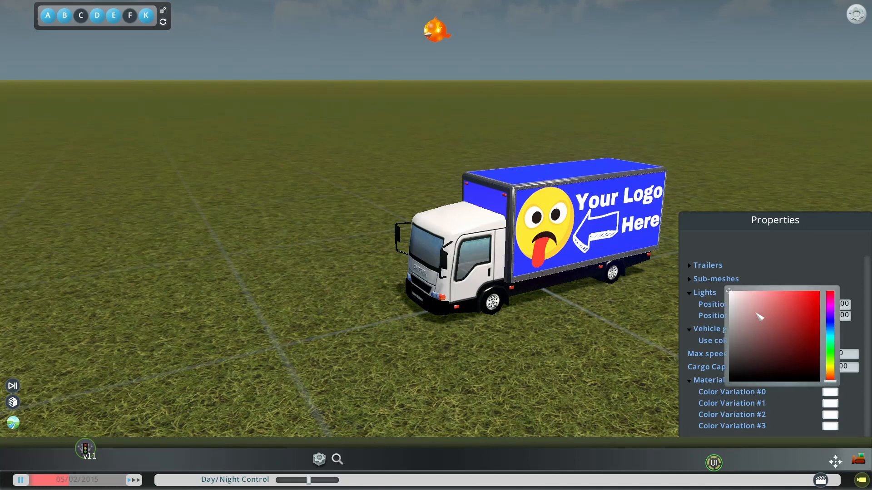
left_click(828, 294)
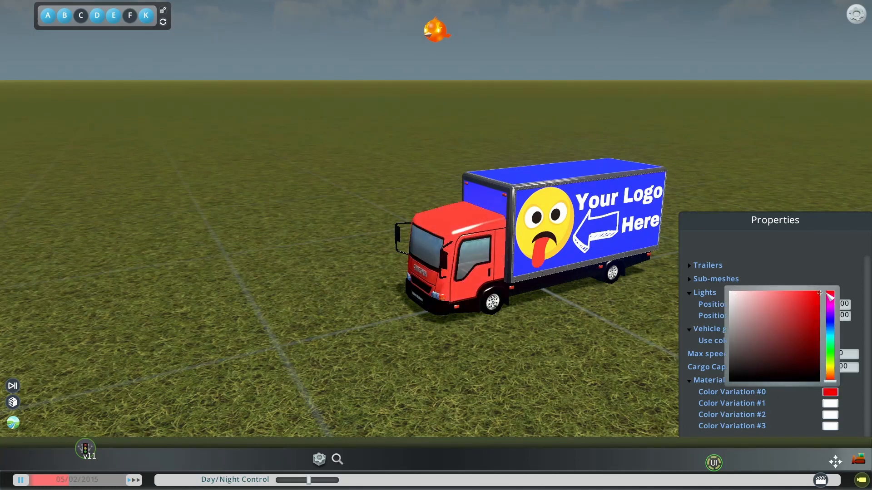
left_click(779, 310)
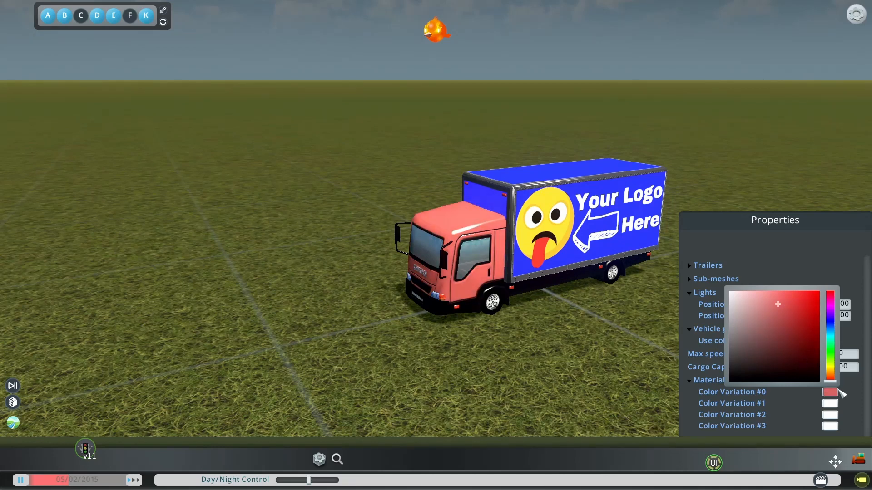
left_click(764, 303)
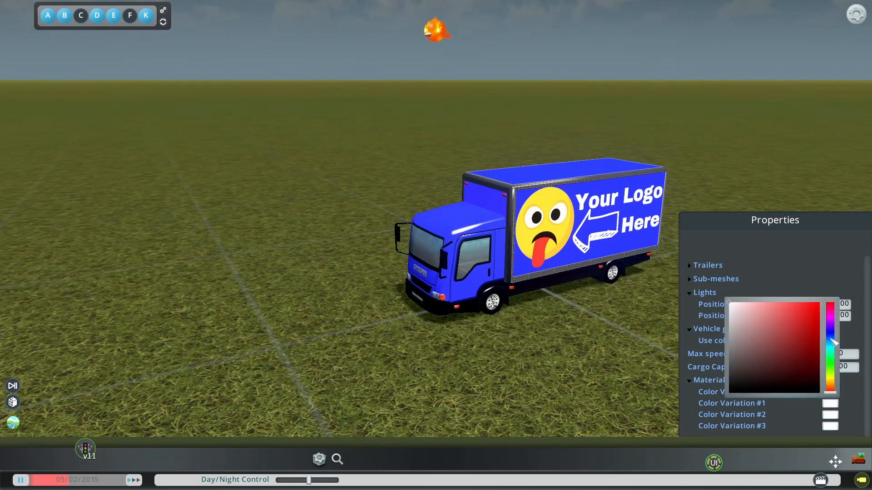
left_click(830, 366)
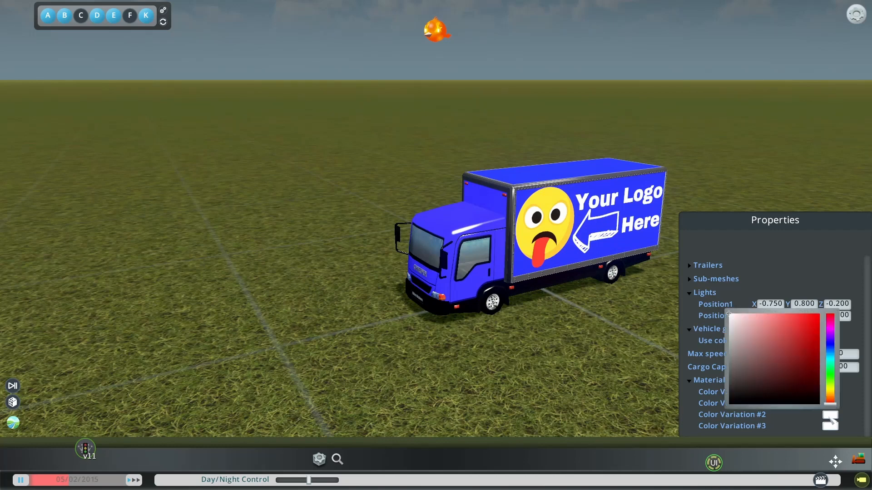
left_click(812, 320)
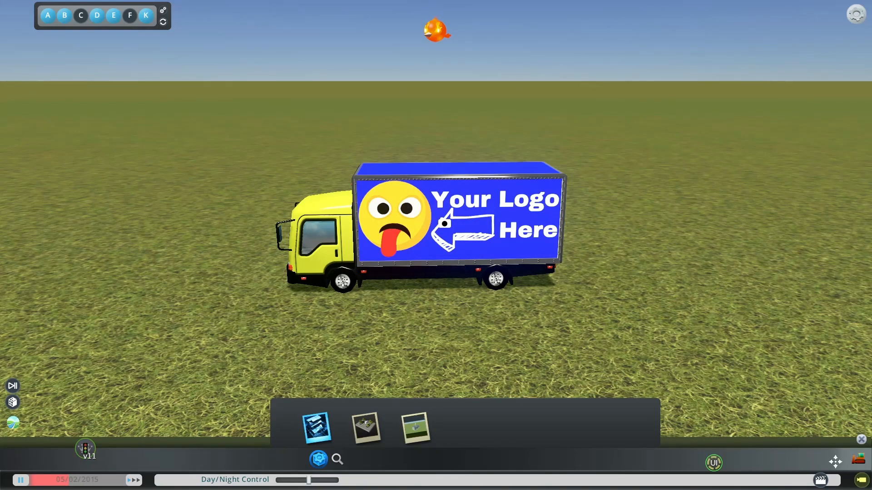
Save the box truck vehicle asset under the name Tutorial truck.
left_click(365, 428)
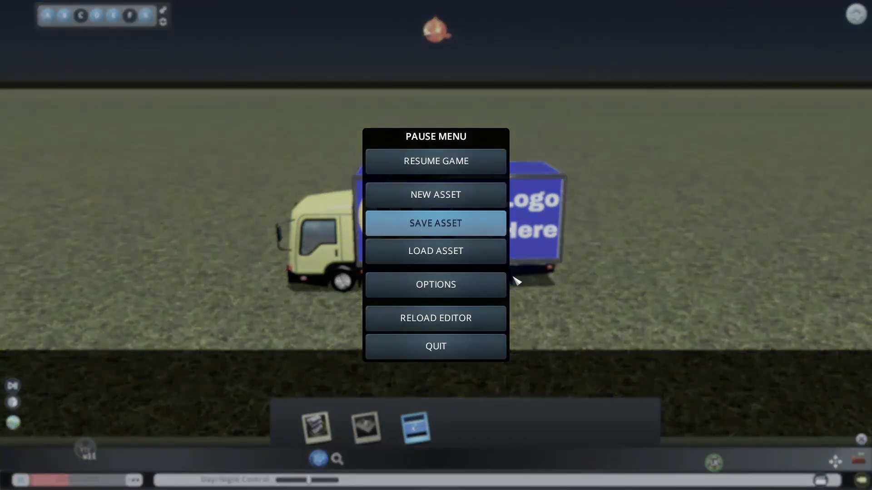
left_click(435, 224)
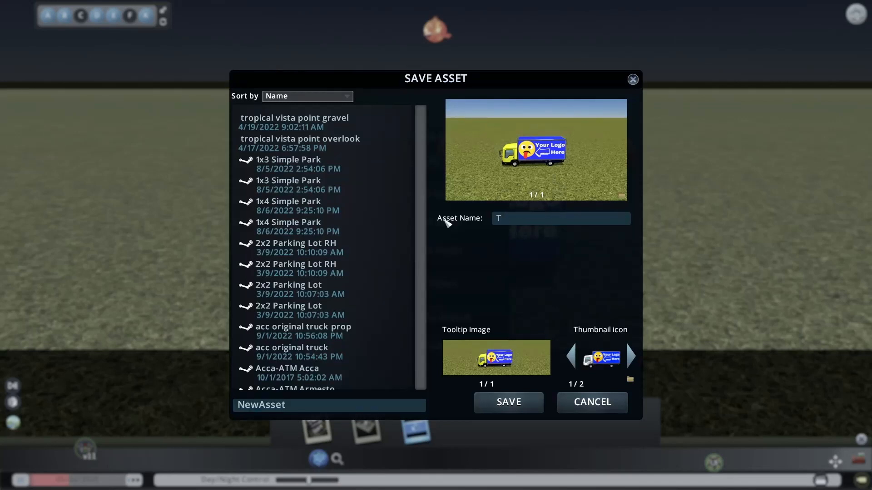
type("Tutorial truck")
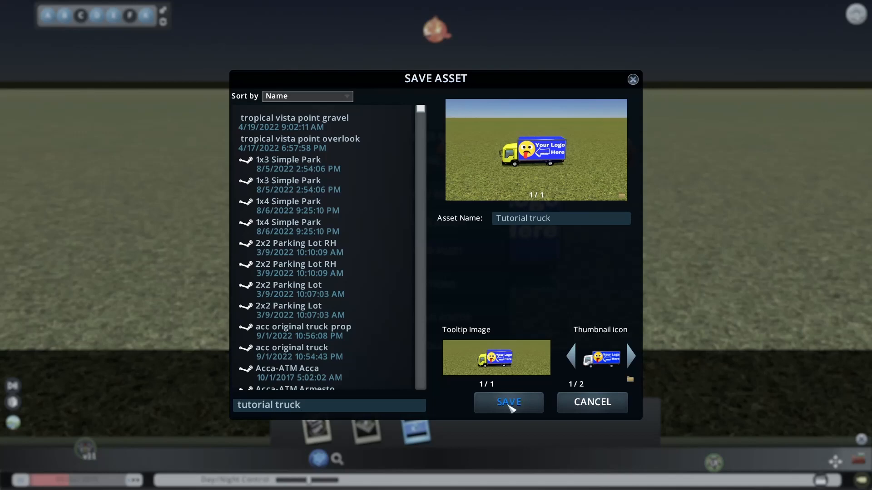
left_click(507, 402)
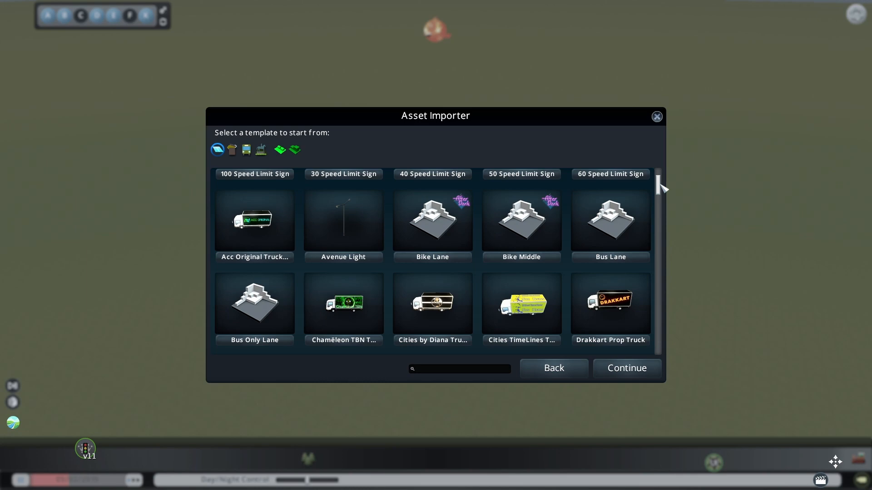
Pick the ZGreenGaming truck template and import Lorry.fbx on it as a prop.
scroll("down", 3)
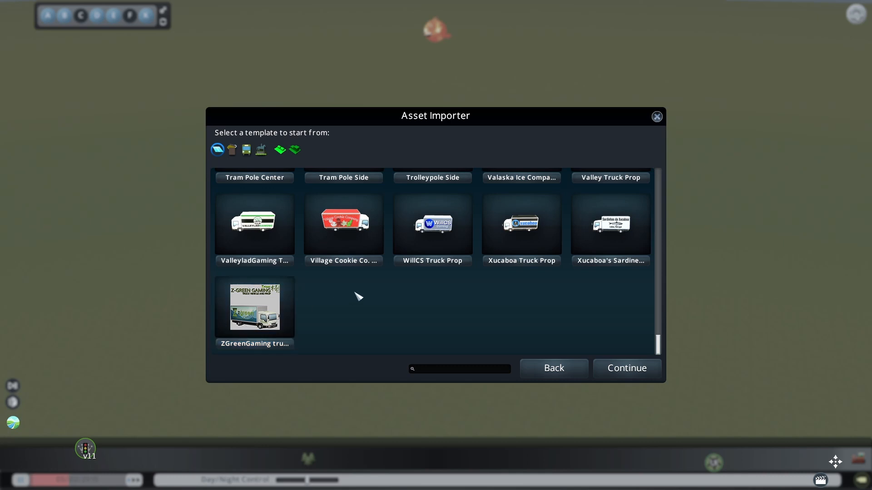
left_click(254, 307)
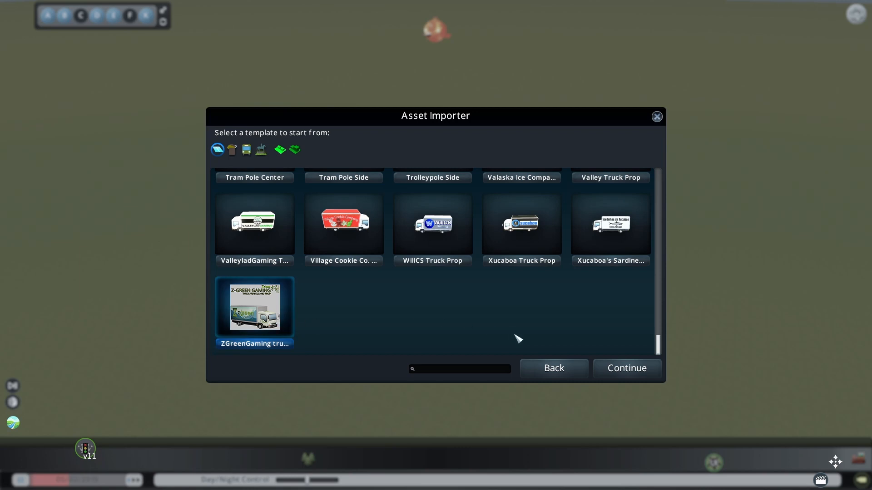
mouse_move(610, 346)
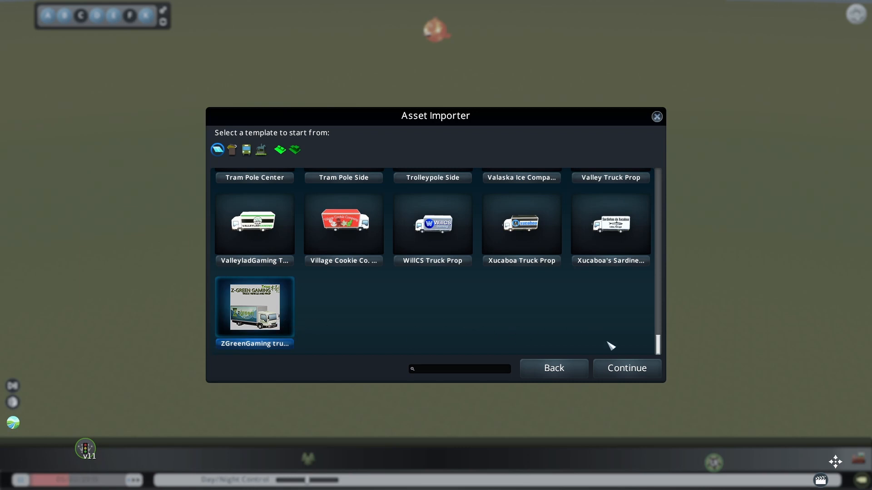
mouse_move(600, 366)
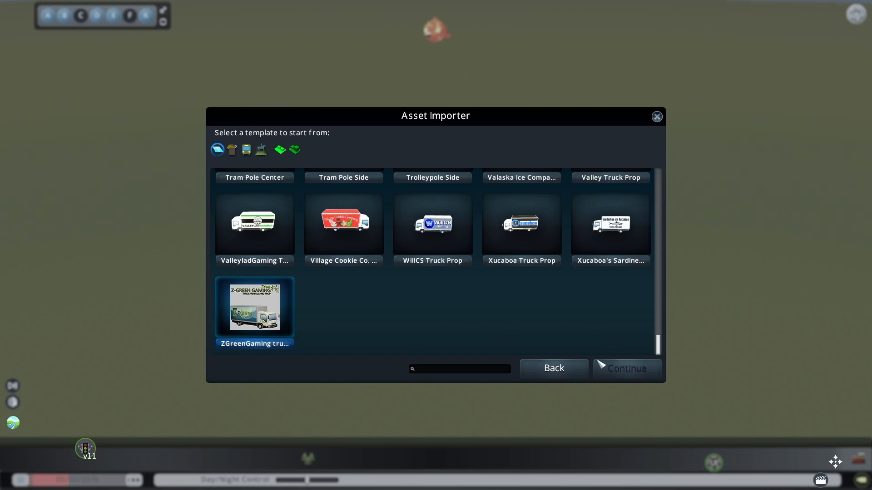
left_click(626, 368)
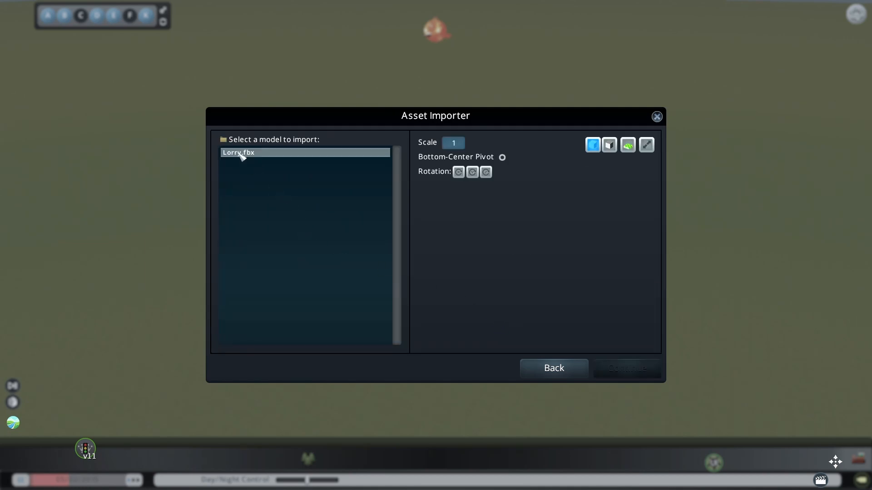
left_click(305, 152)
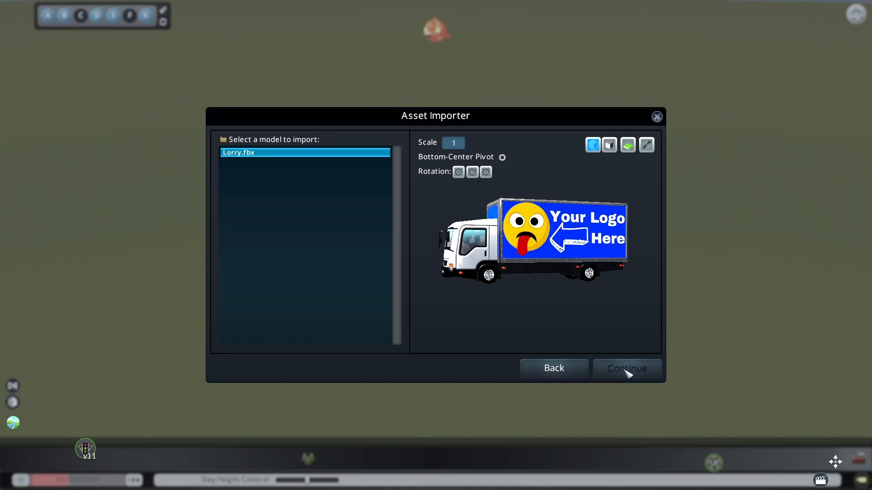
mouse_move(602, 289)
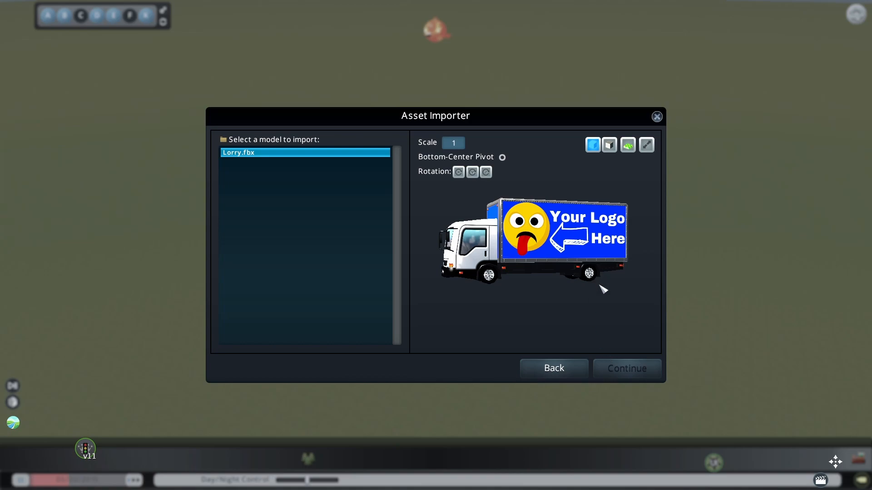
left_click(626, 367)
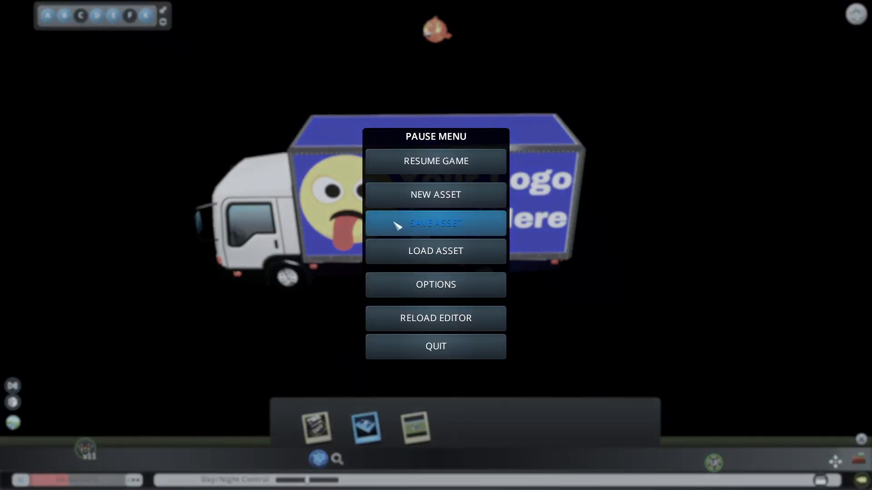
Name the prop 'Tutorial Truck Prop' with file name 'tutorial truck prop'.
left_click(435, 224)
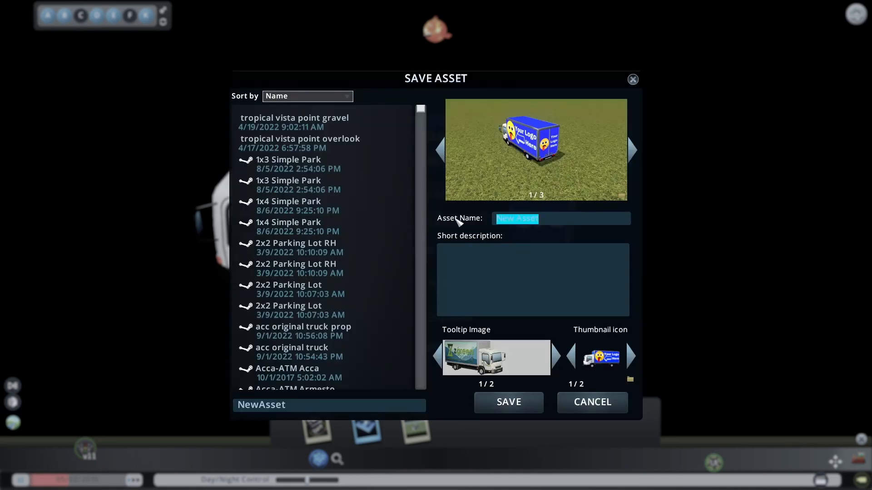
type("Tutorial Truck Prop")
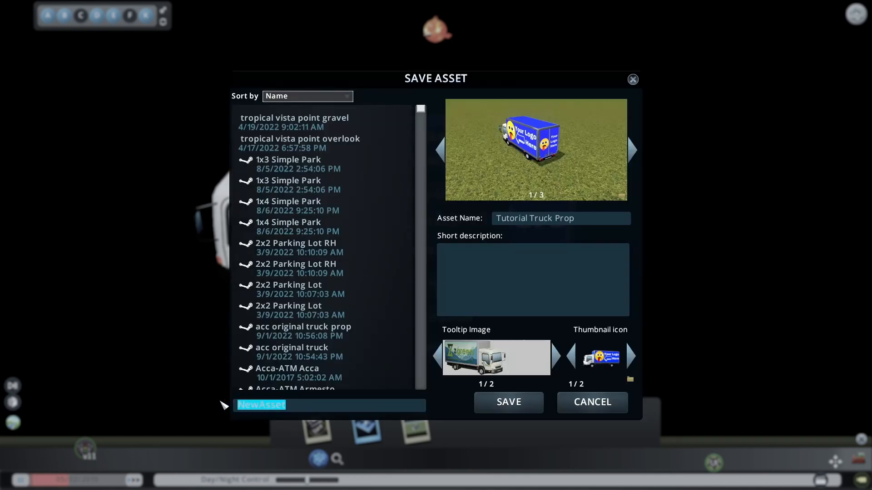
type("tutorial t")
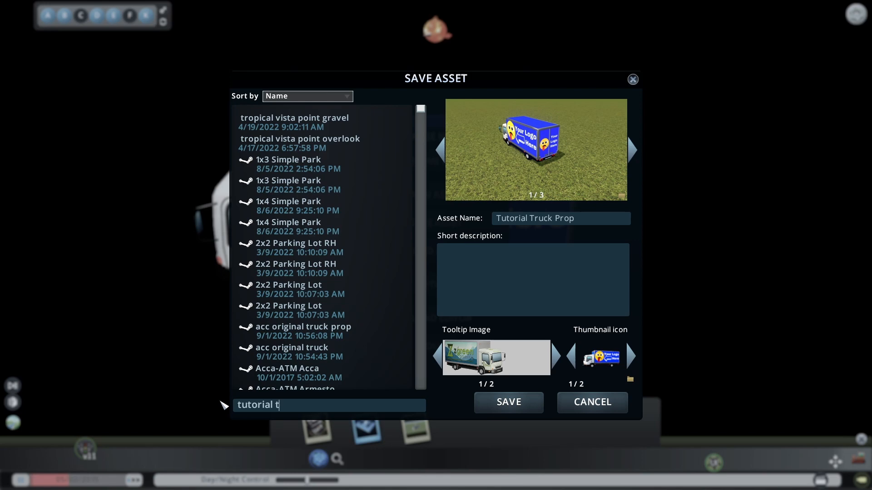
type("ruck prop")
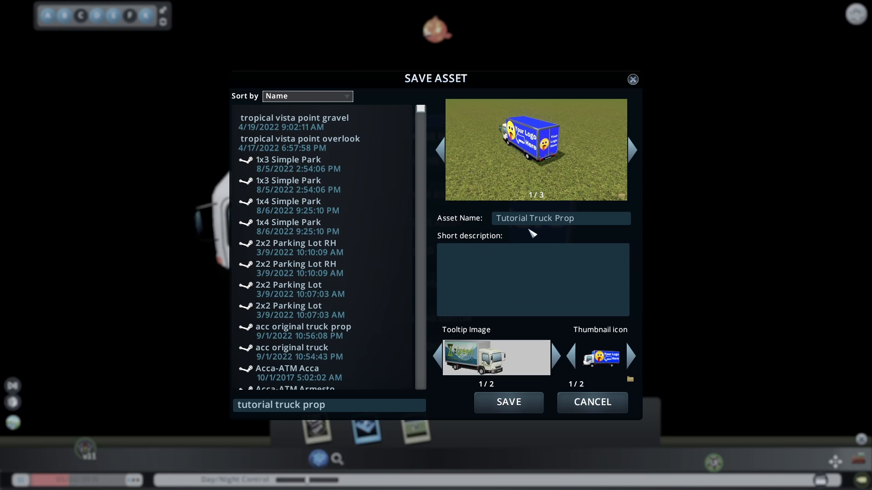
mouse_move(506, 254)
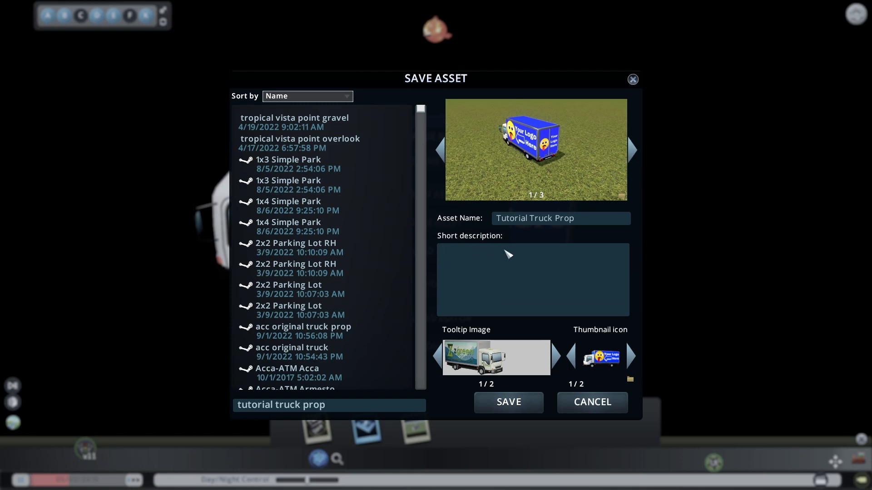
Describe the prop as 'Tutorial truck prop for YouTube'.
left_click(533, 280)
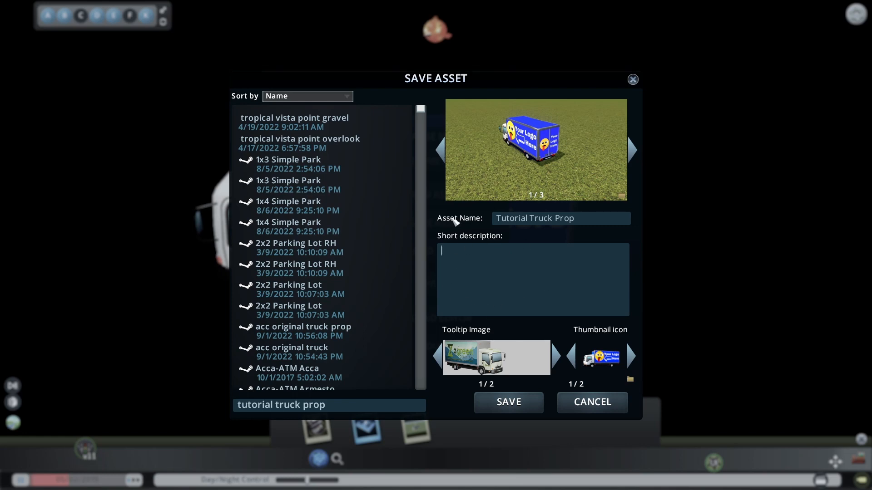
type("Tutorial t")
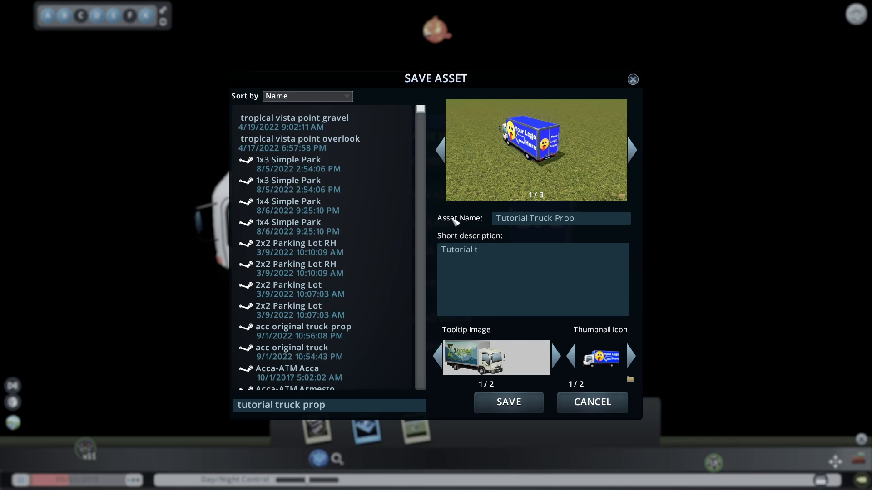
type("ruck prop")
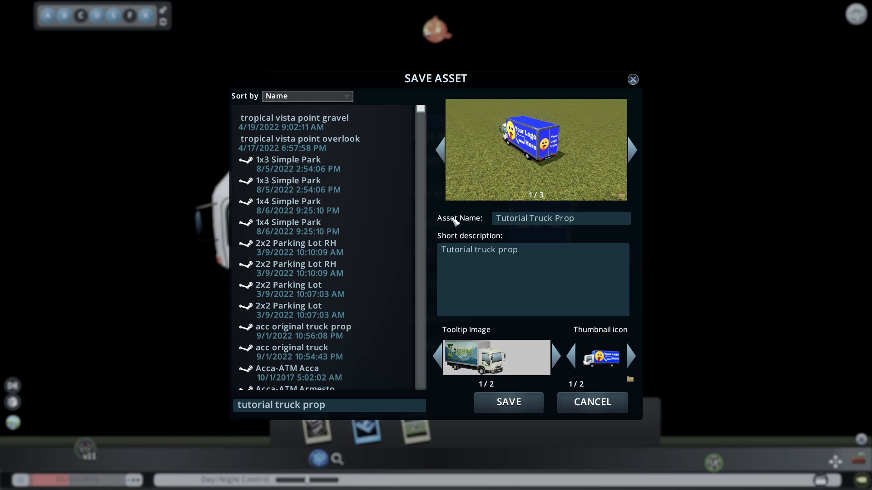
type("for YouTube")
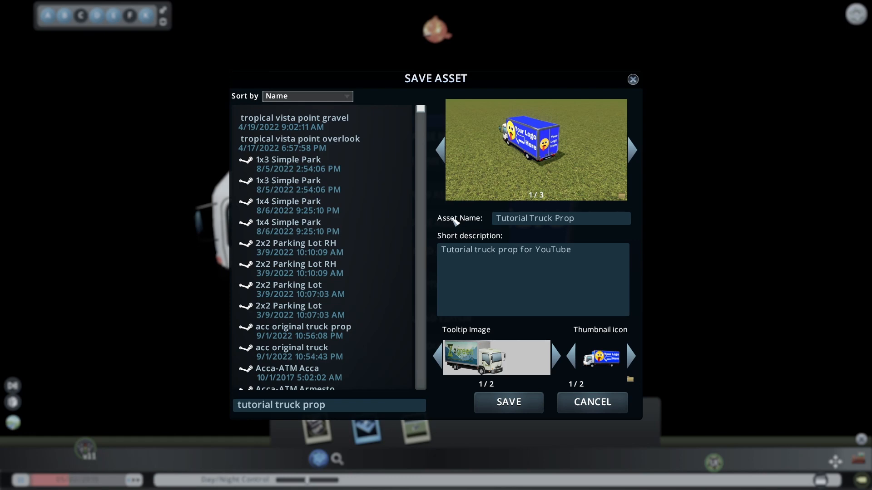
mouse_move(456, 273)
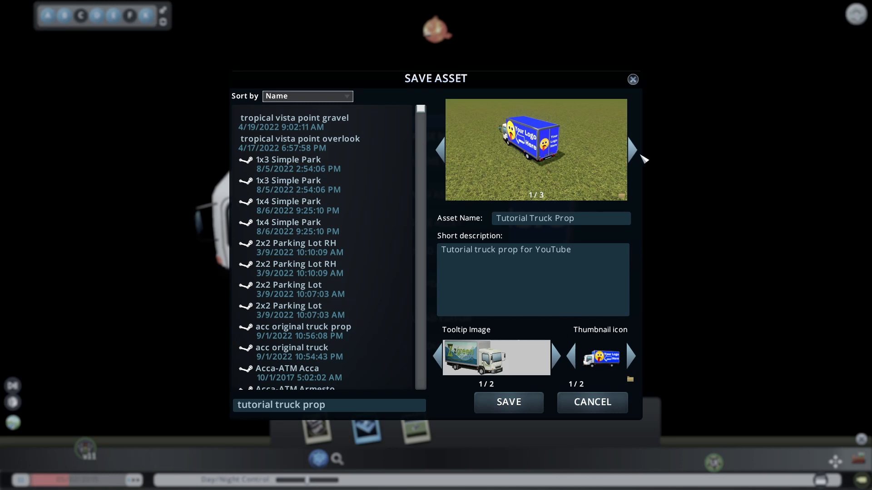
Switch the preview to the side view and save the truck prop asset.
left_click(632, 150)
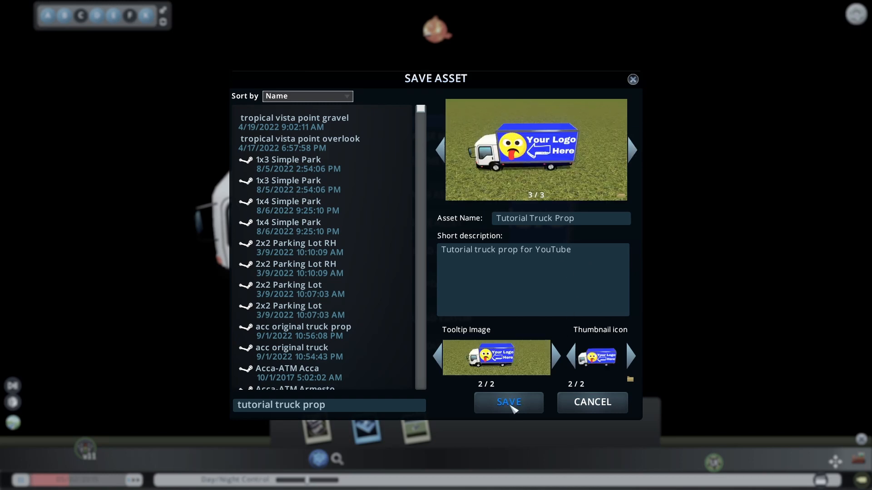
left_click(508, 402)
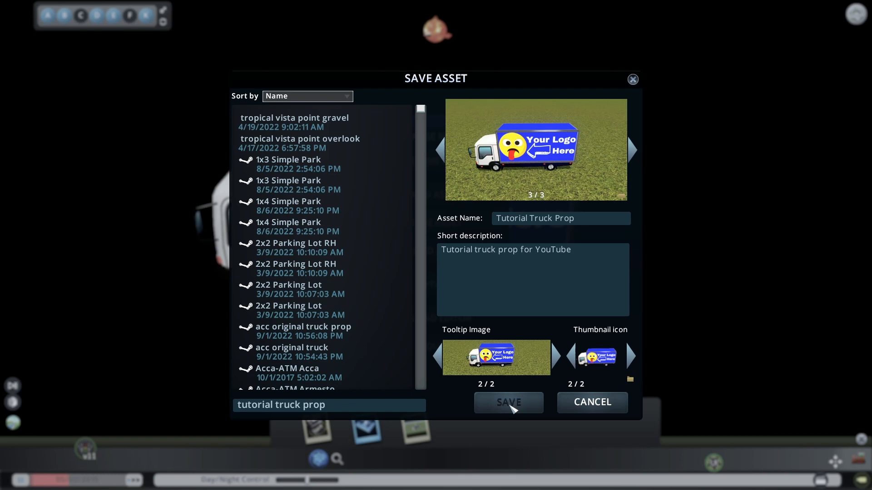
left_click(506, 402)
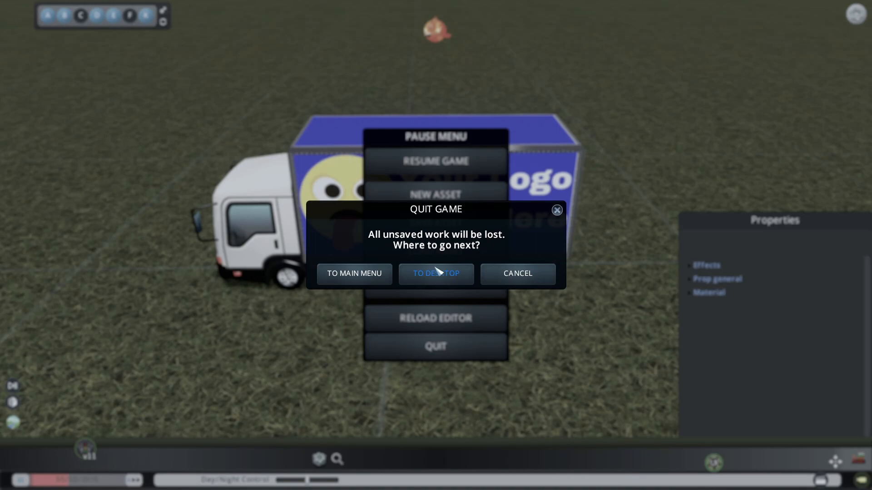
mouse_move(436, 278)
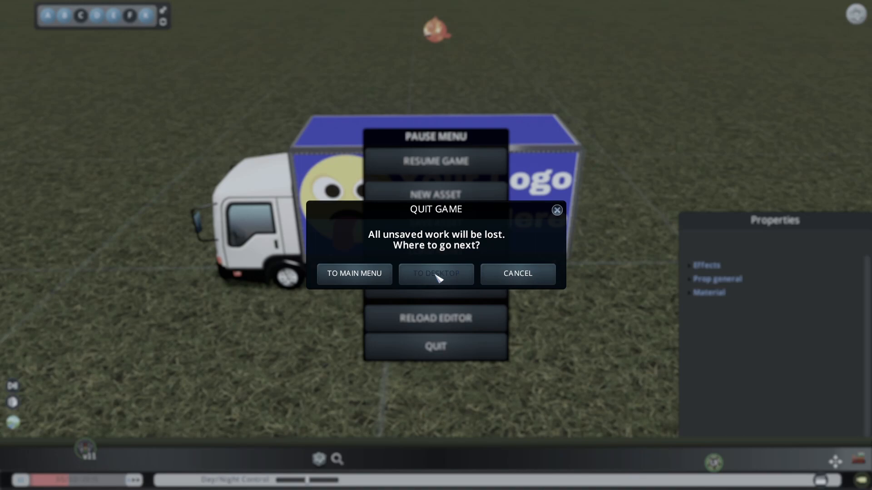
Quit to the main menu and continue the most recent city, One and Done.
left_click(353, 274)
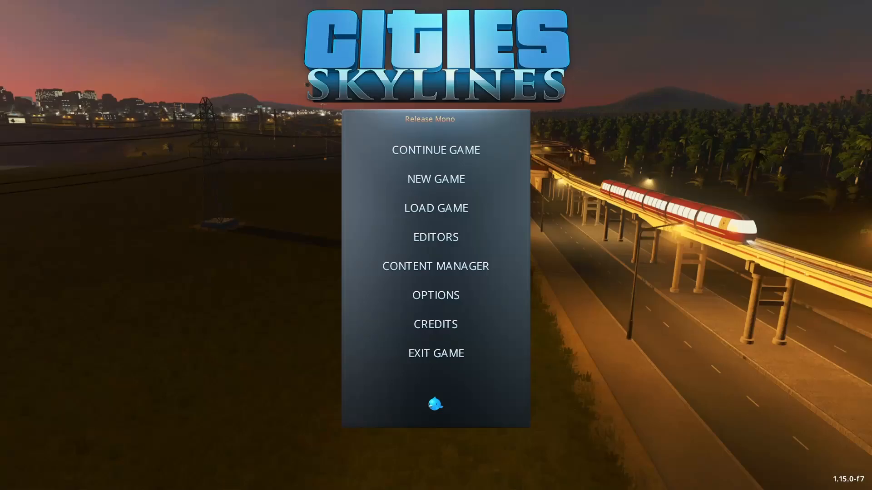
left_click(436, 150)
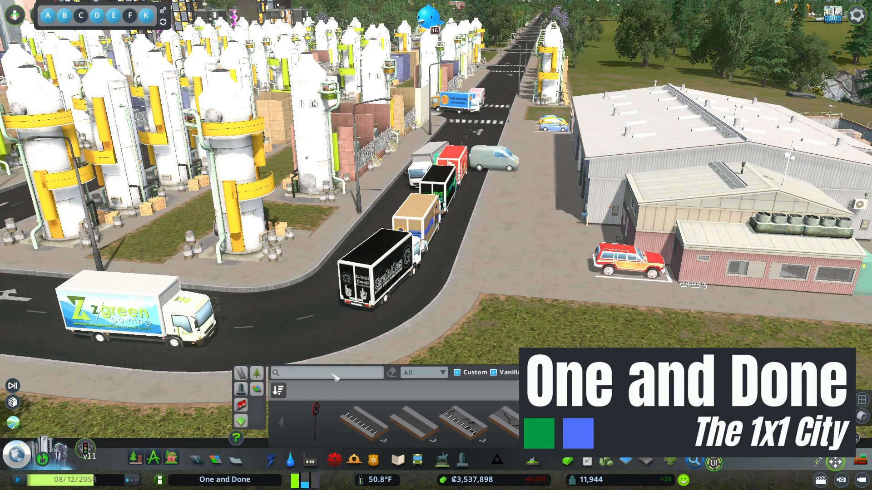
Search Find It for 'tut' and pick the Tutorial Truck Prop for placement.
type("tutor")
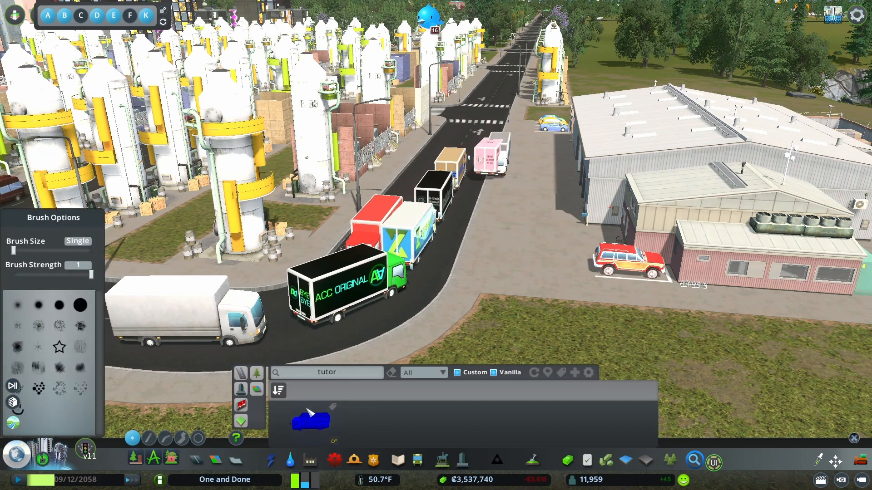
left_click(311, 419)
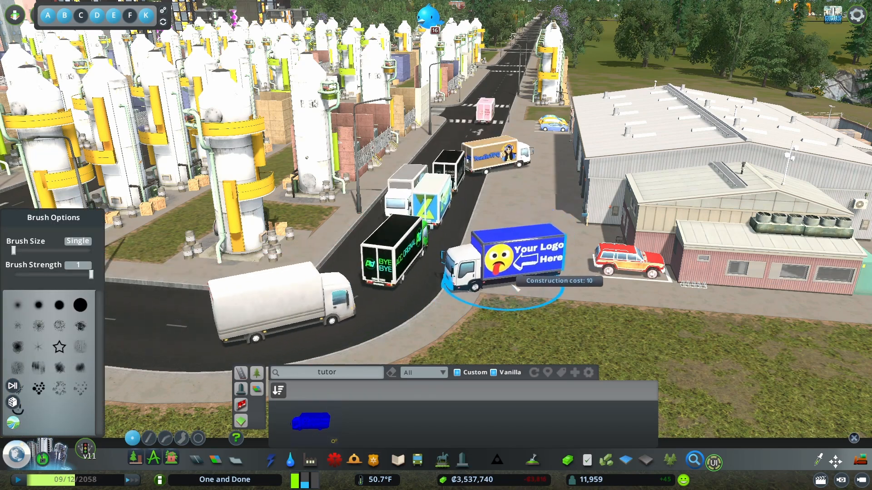